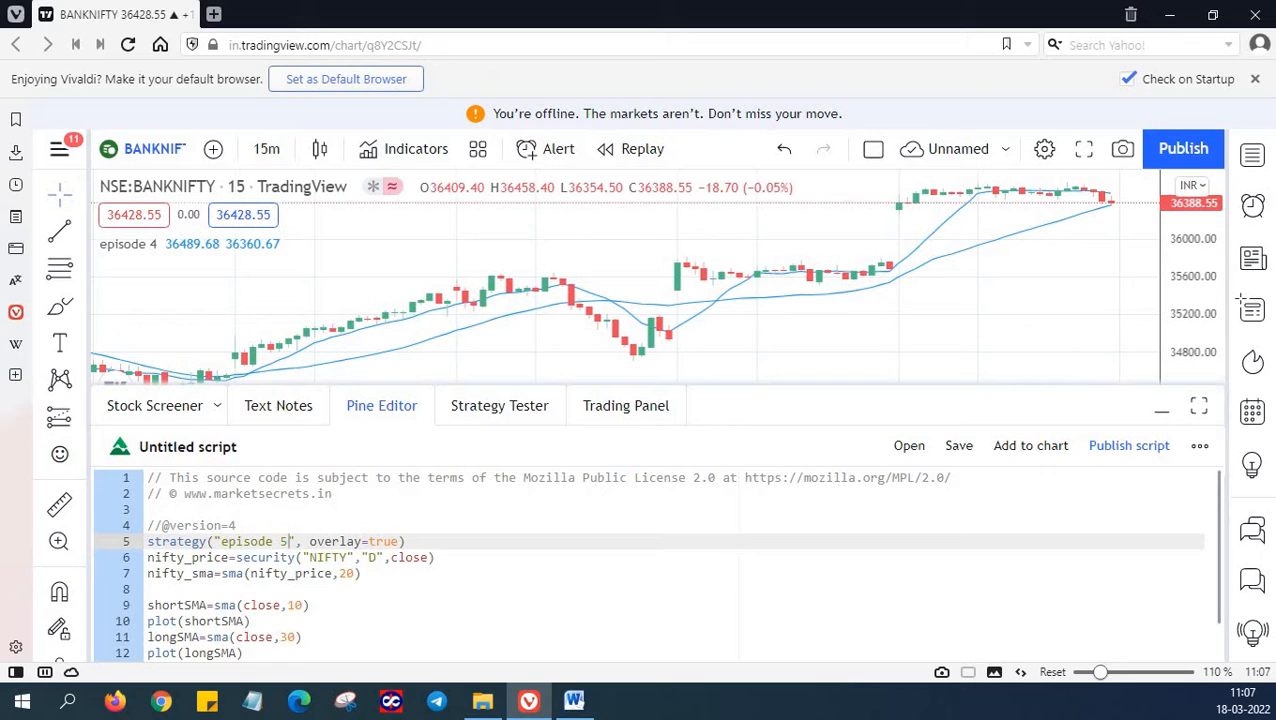
pyautogui.moveTo(364, 540)
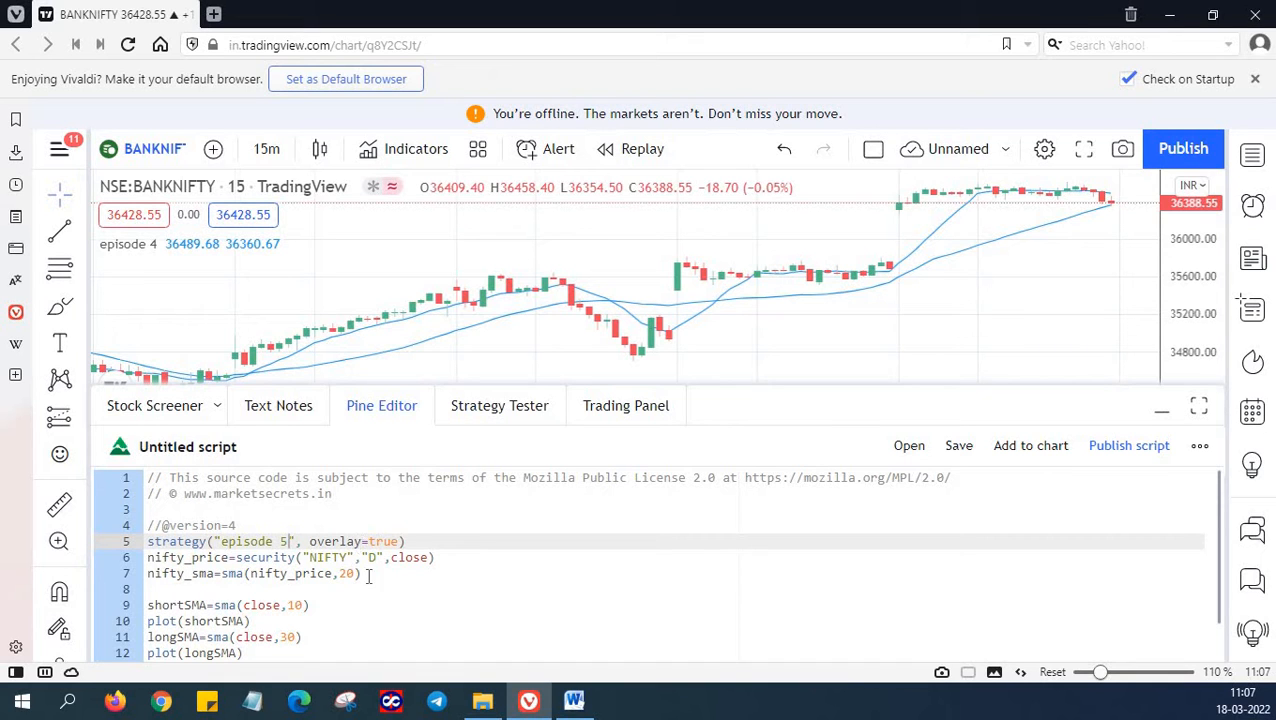
# - Scroll the Pine Editor down to the SMA lines after removing the NIFTY security code
pyautogui.scroll(-3)
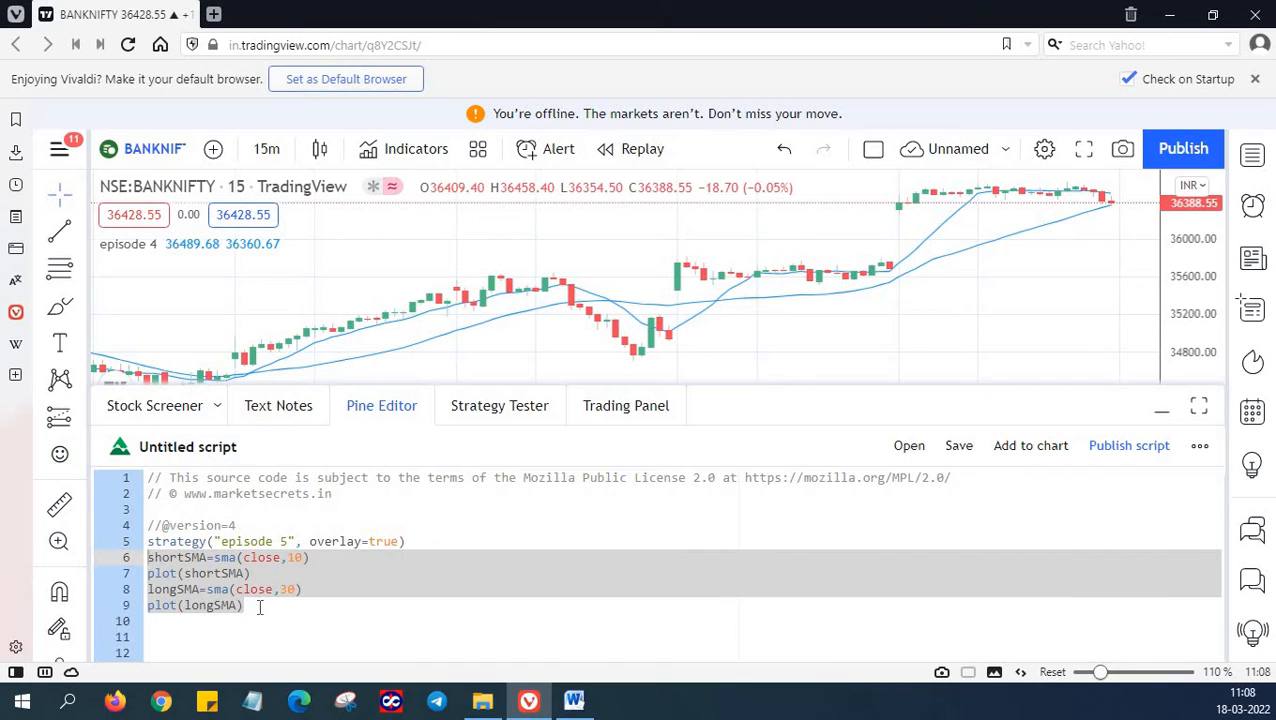
pyautogui.moveTo(340, 350)
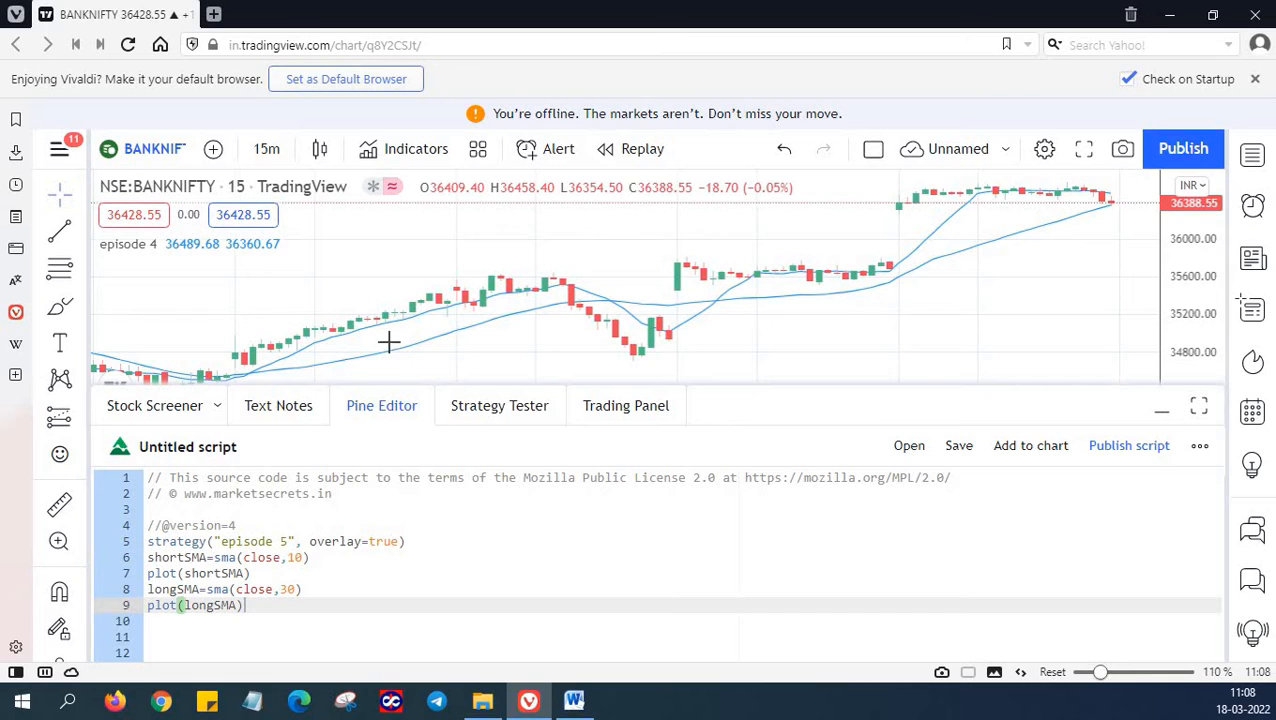
pyautogui.moveTo(404, 360)
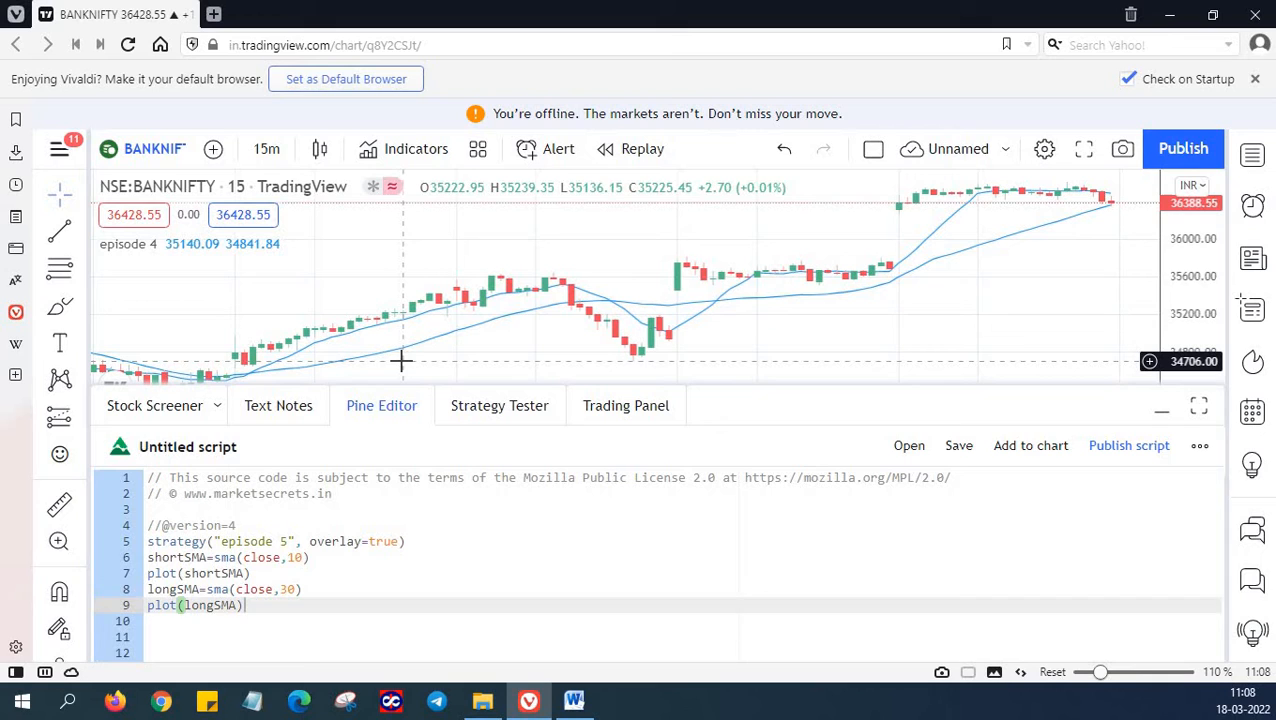
# - Add rsi=rsi(close,14) on line 10 for a 14-period RSI of the close
pyautogui.write('rsi')
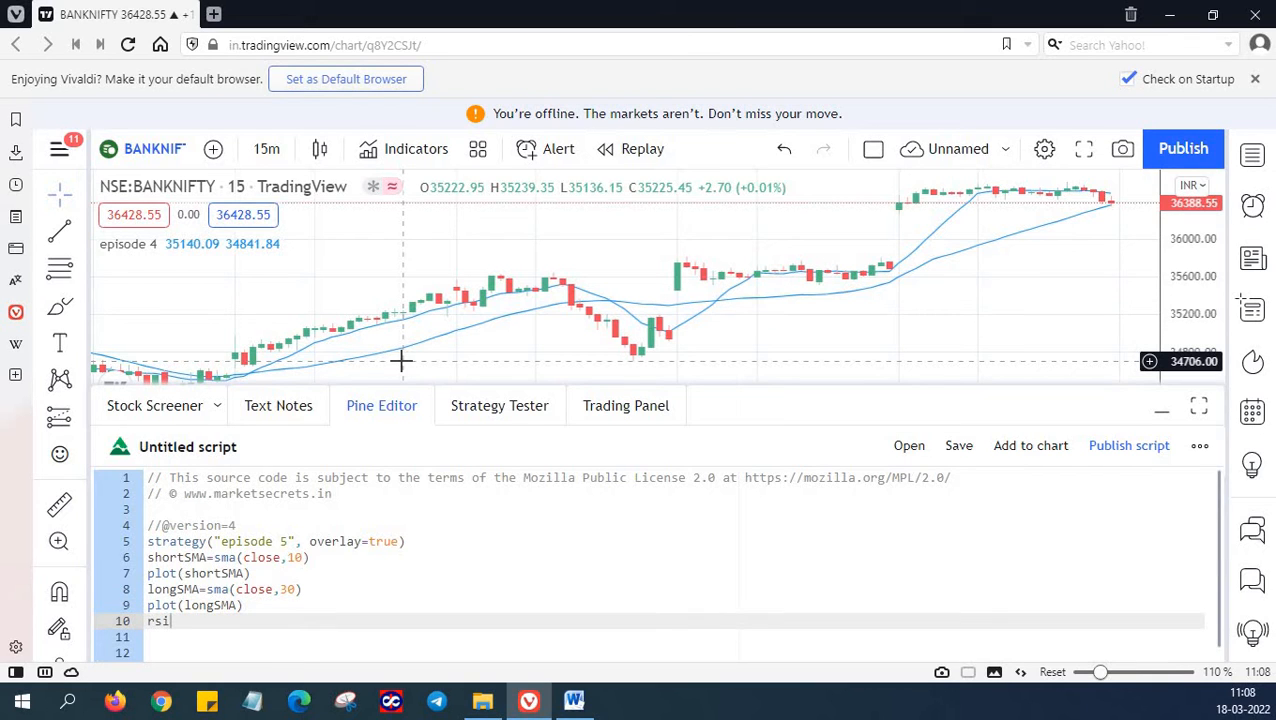
pyautogui.write('=')
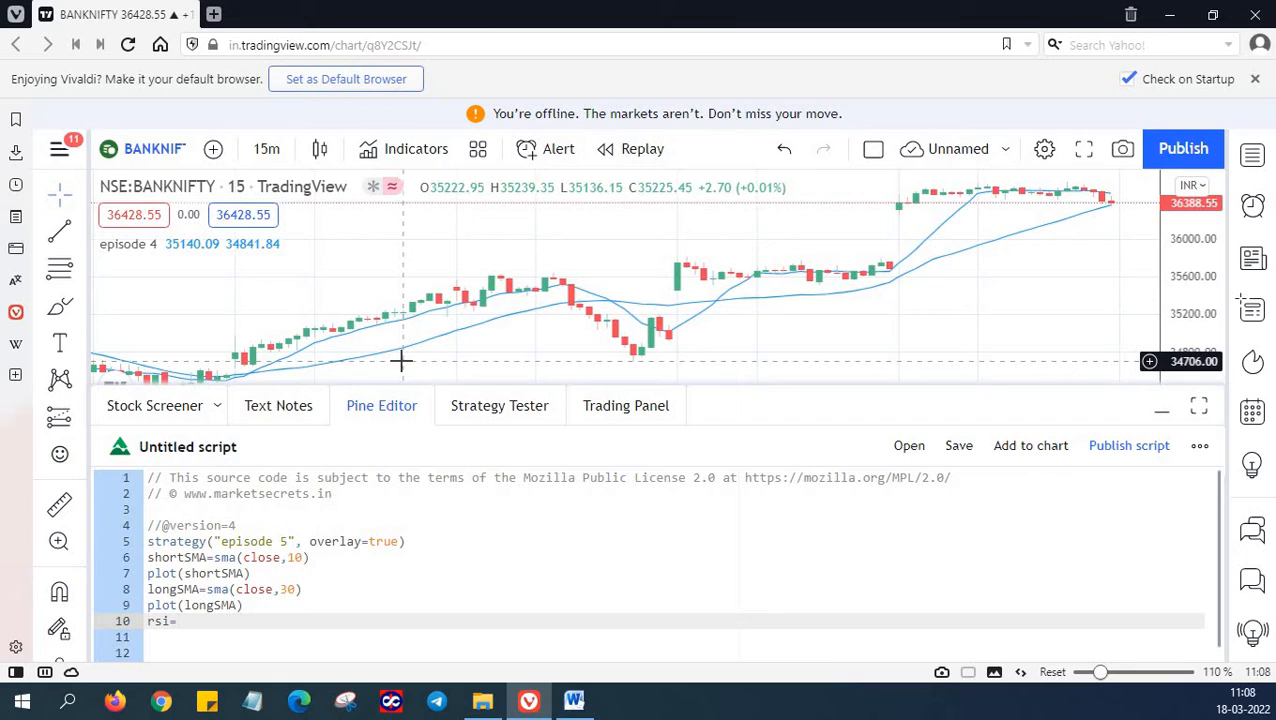
pyautogui.write('rsi')
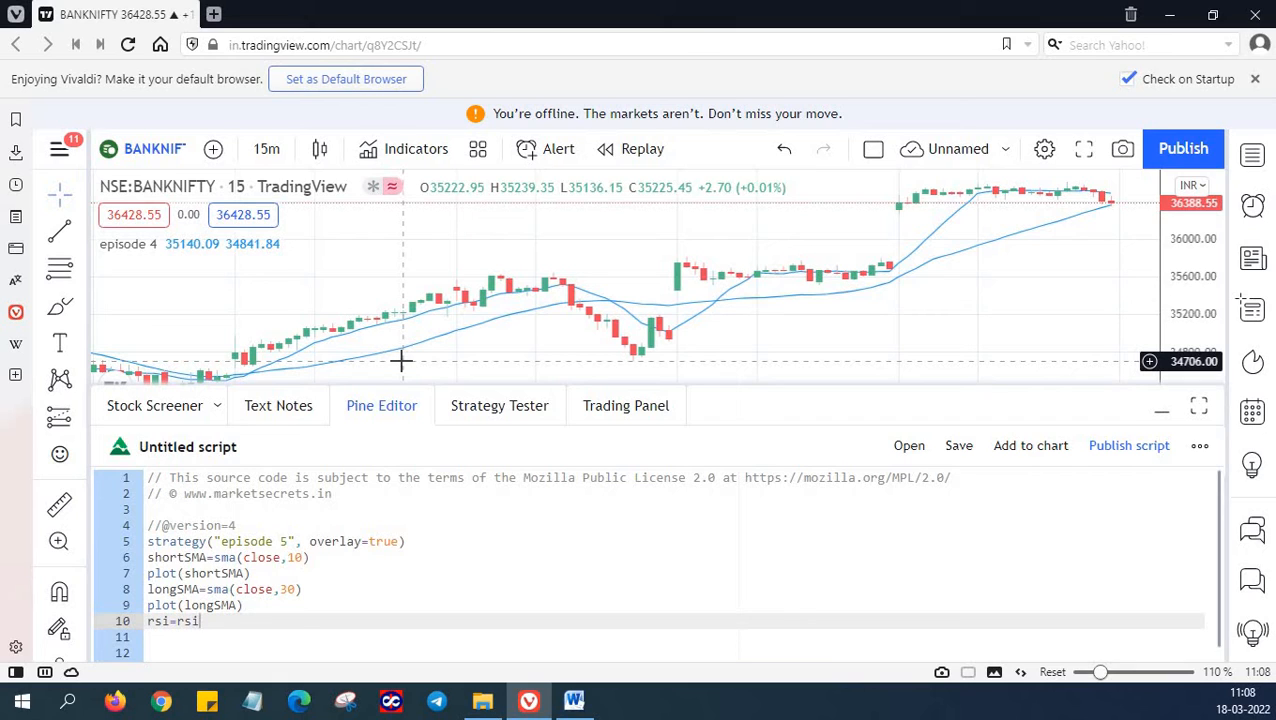
pyautogui.write('(close,')
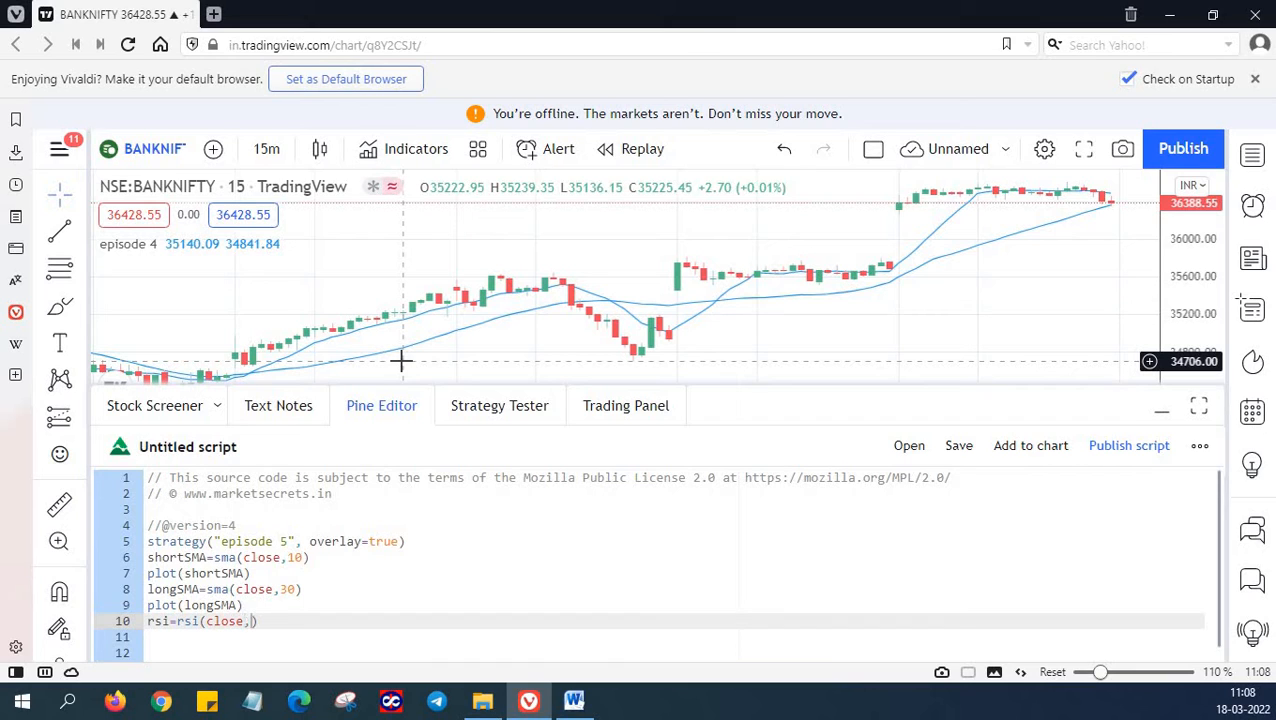
pyautogui.write('14')
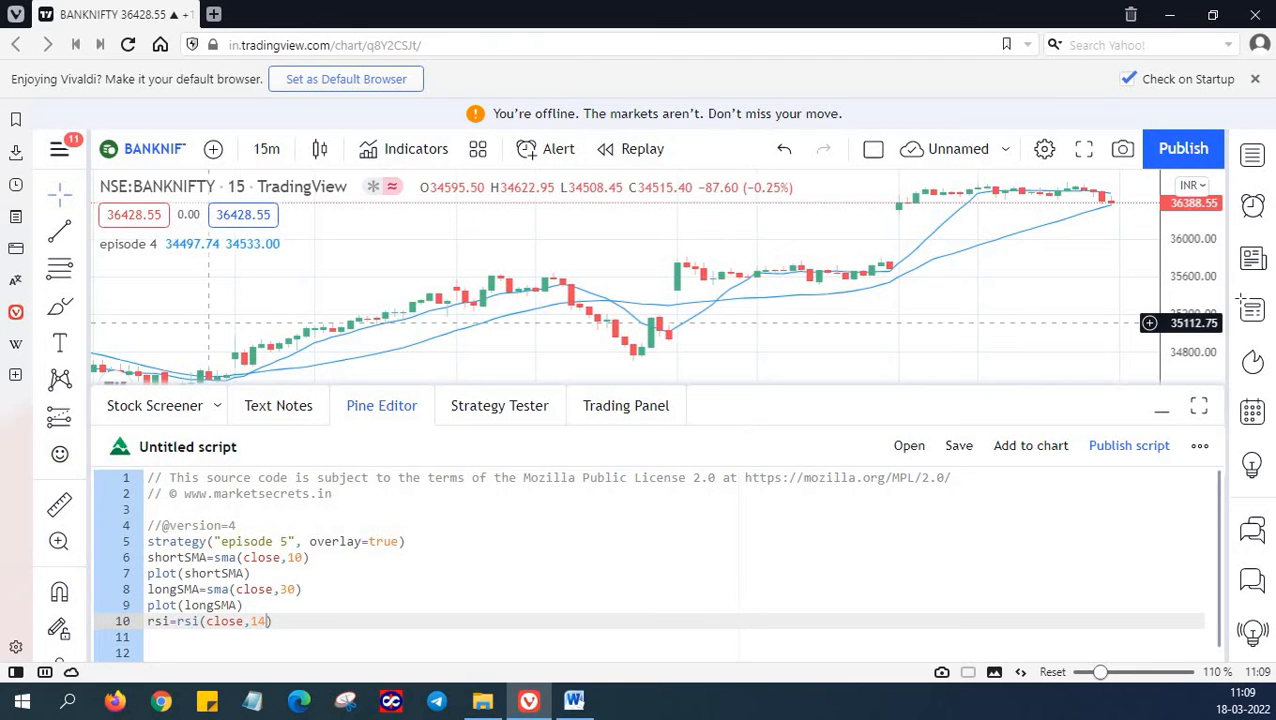
pyautogui.moveTo(452, 316)
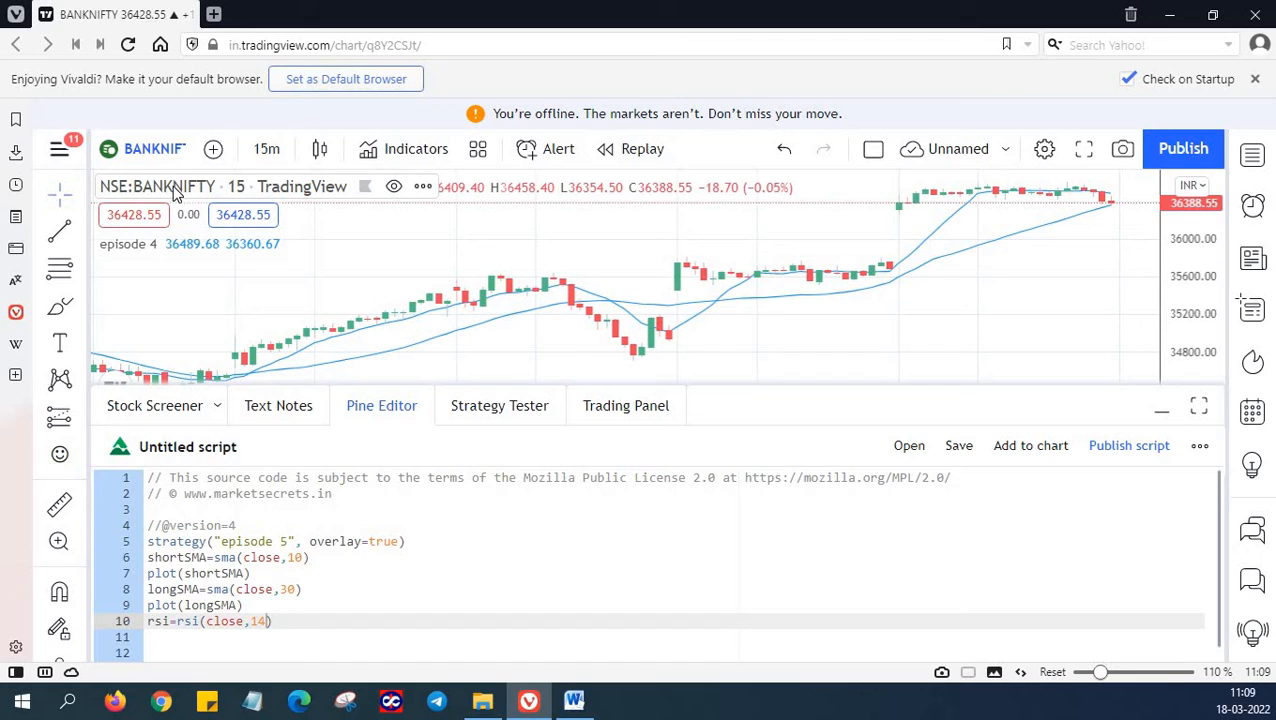
pyautogui.moveTo(376, 344)
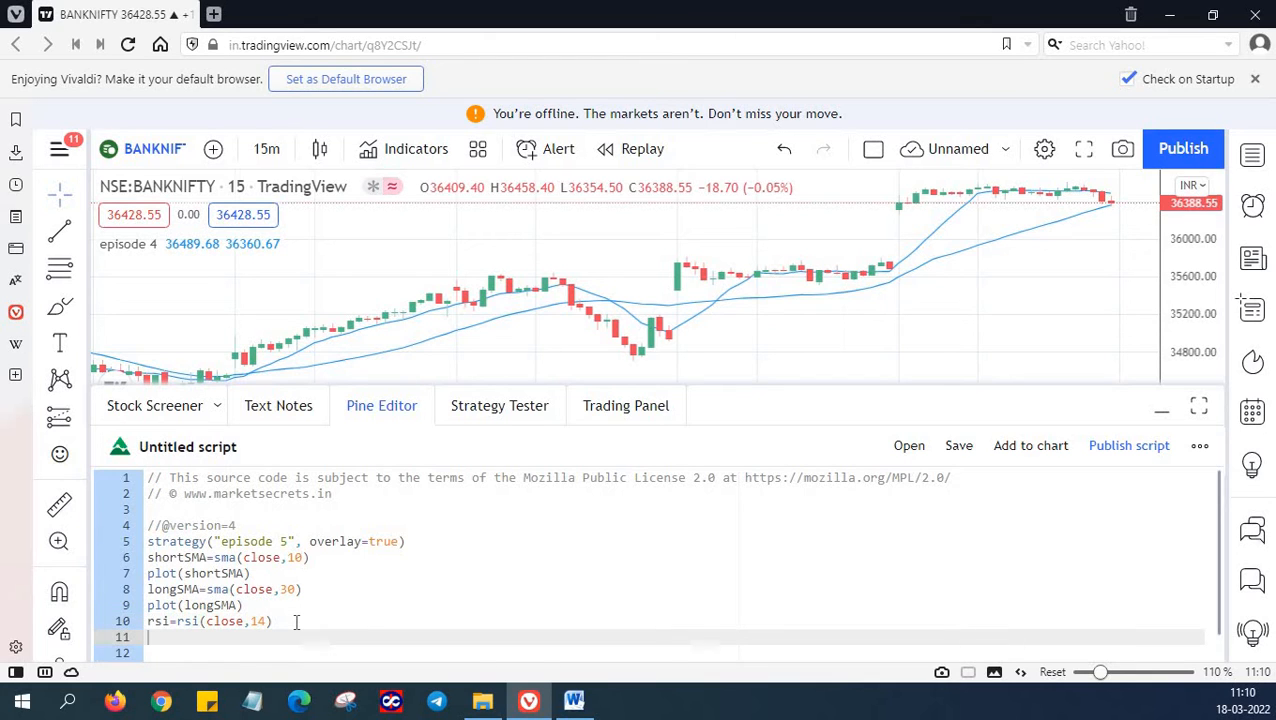
# - Define longCondition=crossover(shortSMA, longSMA) on line 11
pyautogui.write('long')
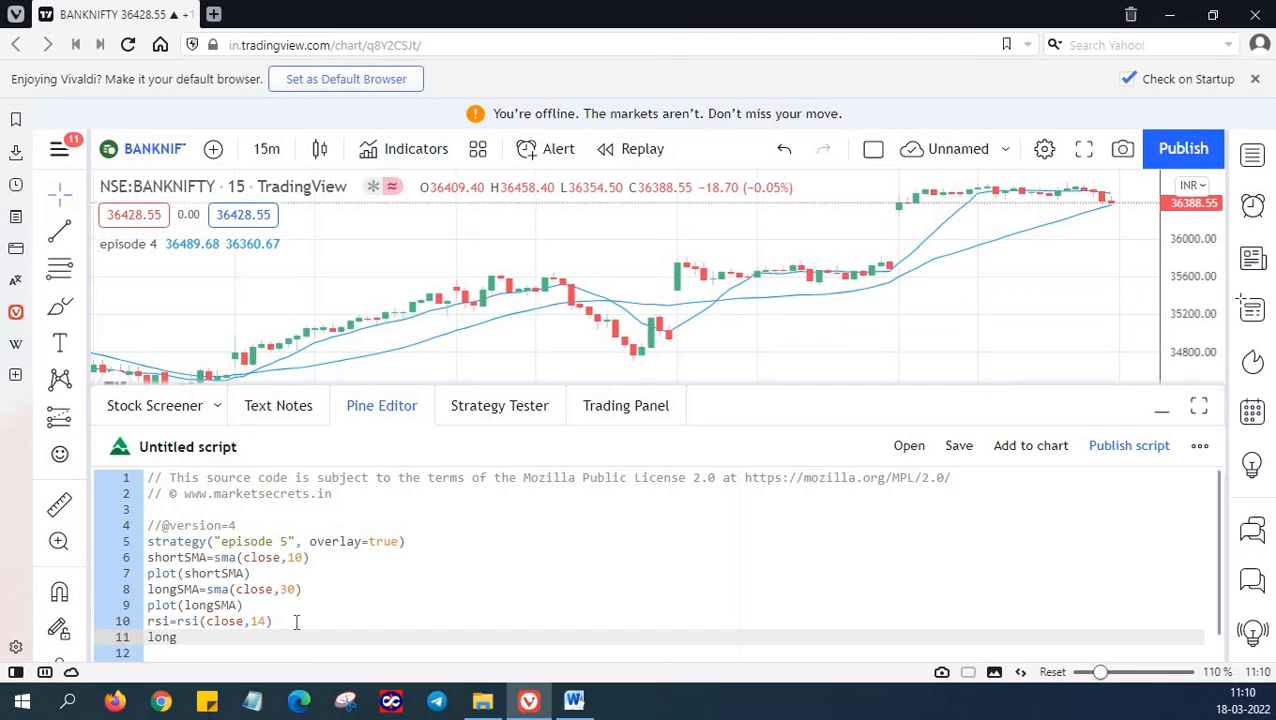
pyautogui.write('C')
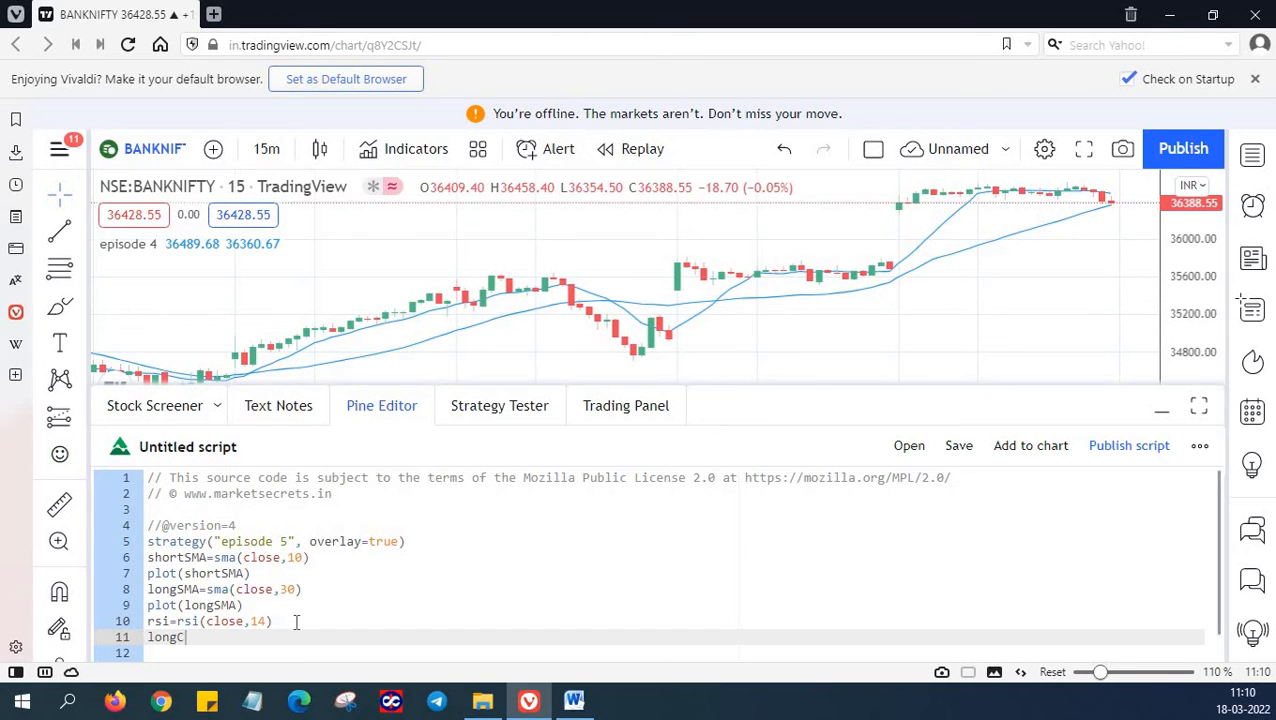
pyautogui.write('ondition=')
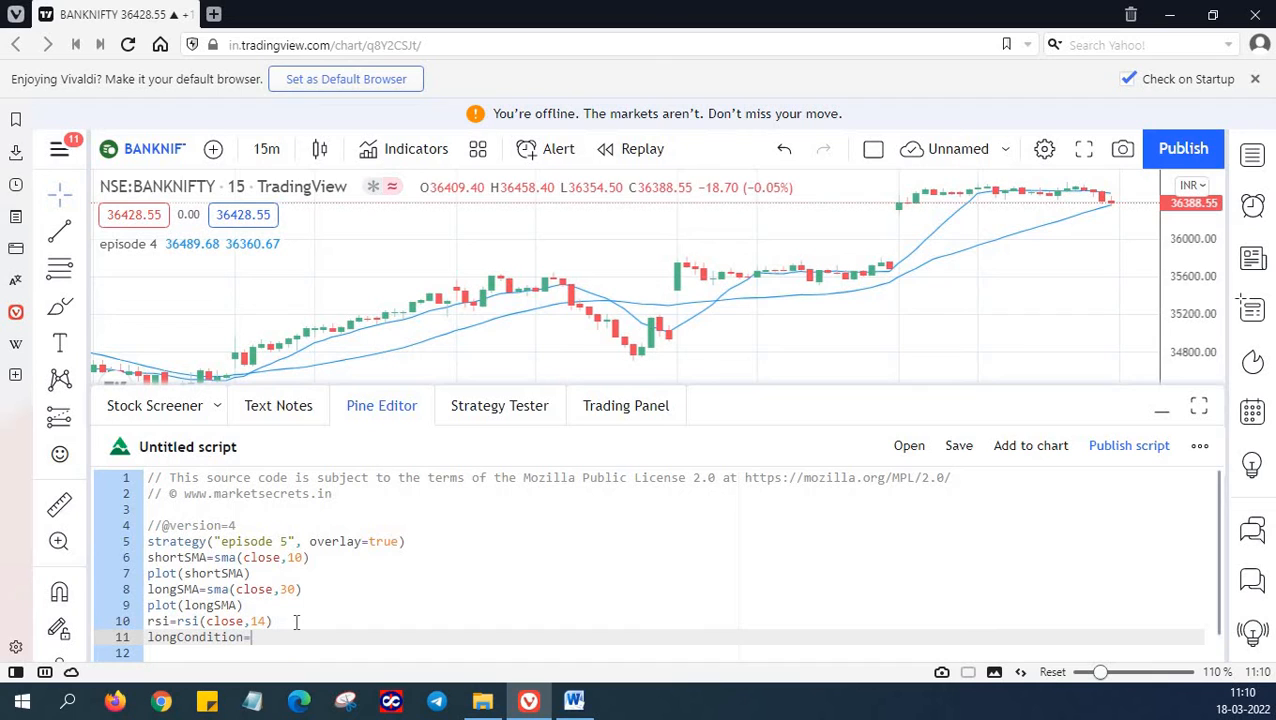
pyautogui.write('cor')
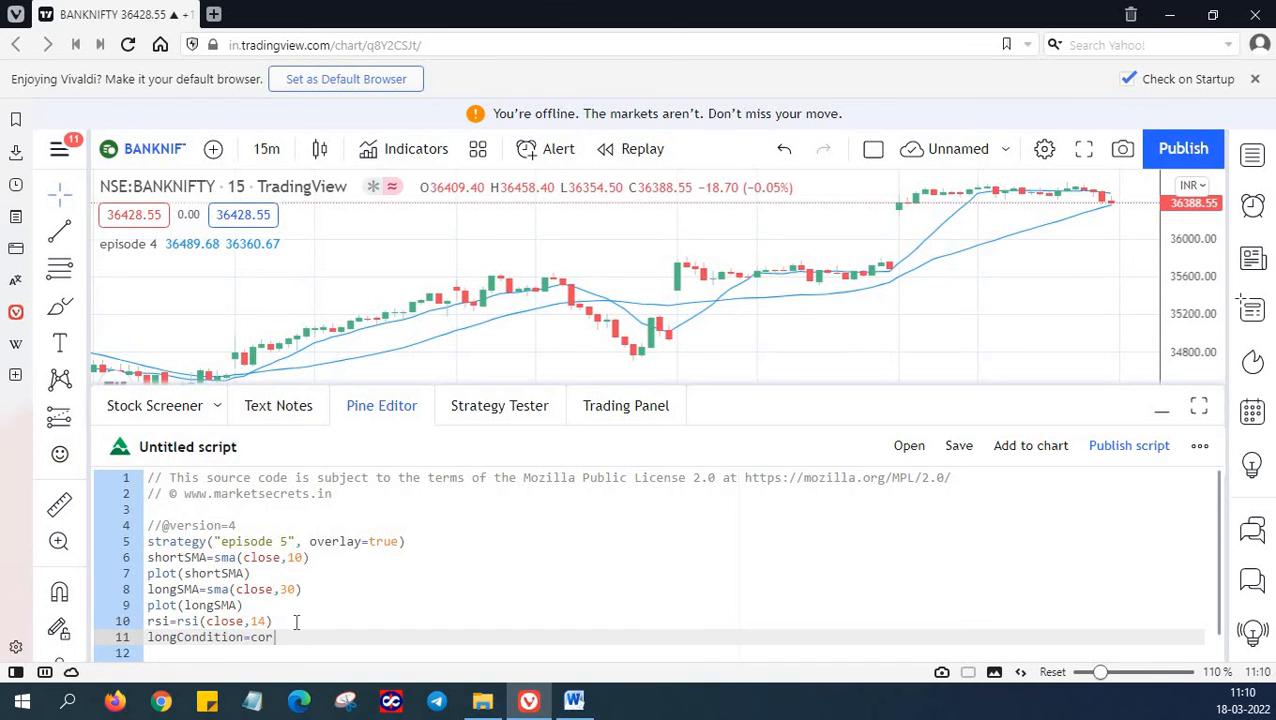
pyautogui.press('Backspace')
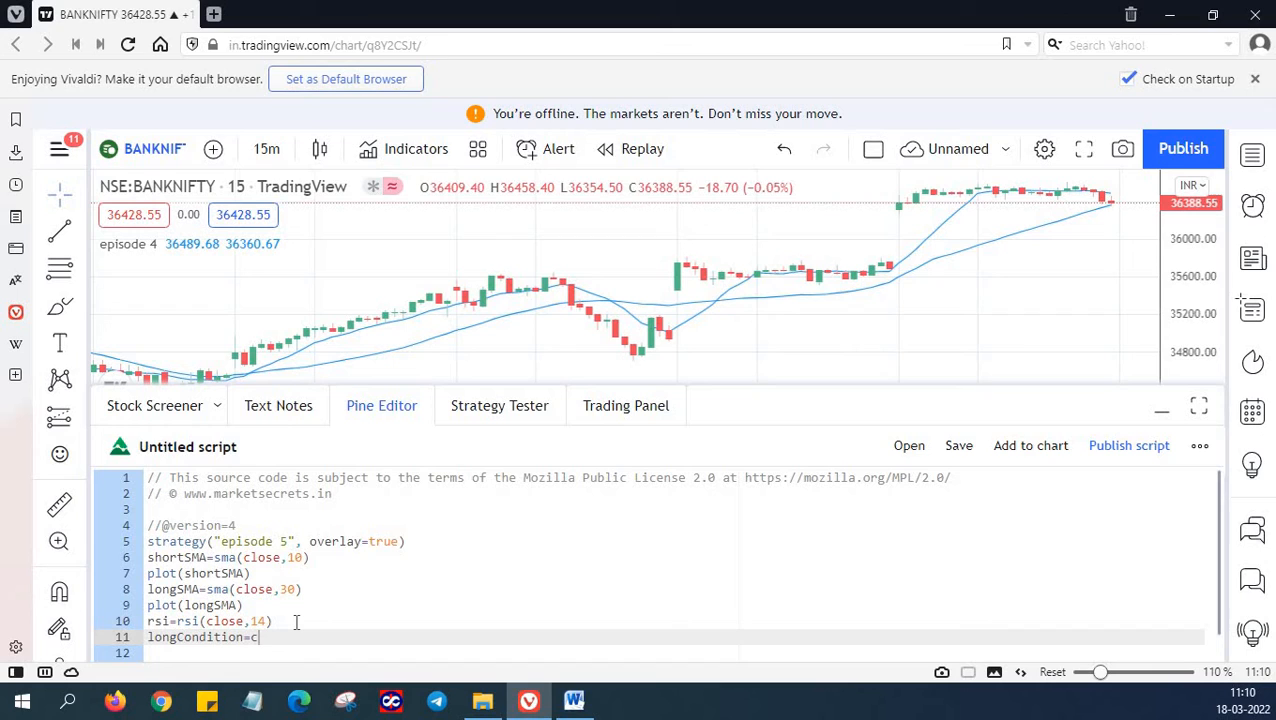
pyautogui.write('rossover')
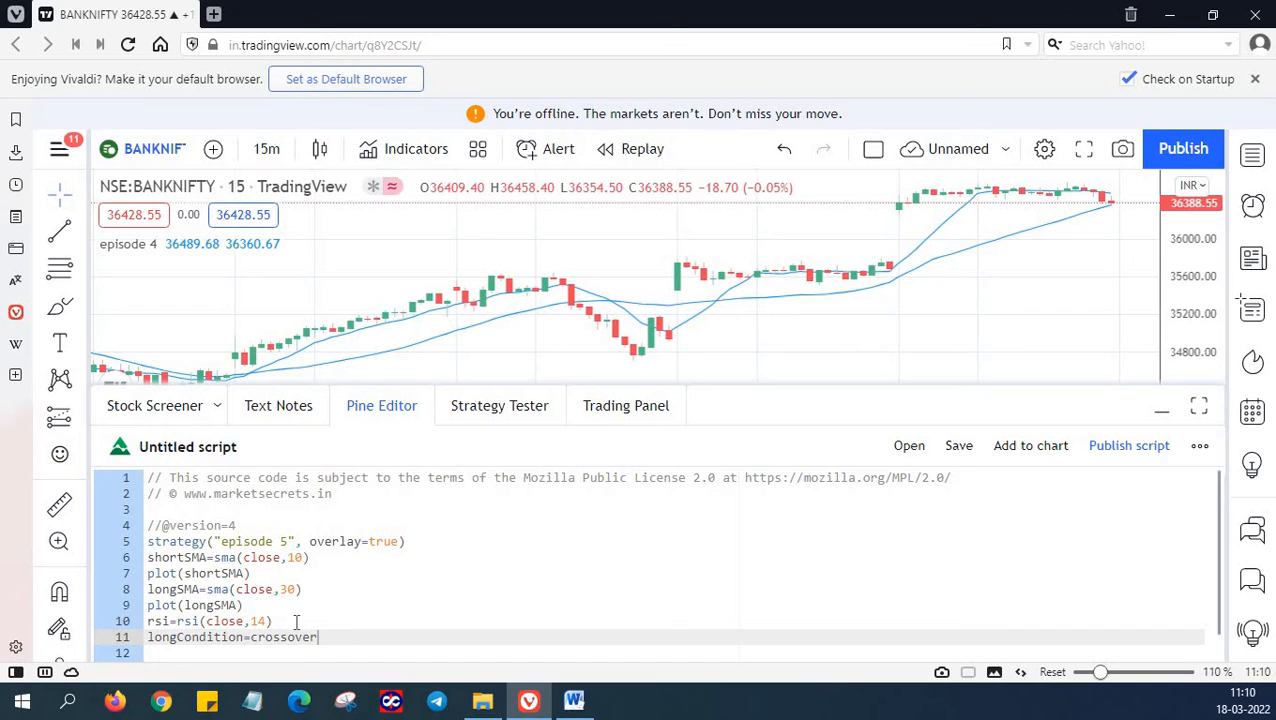
pyautogui.write('(s')
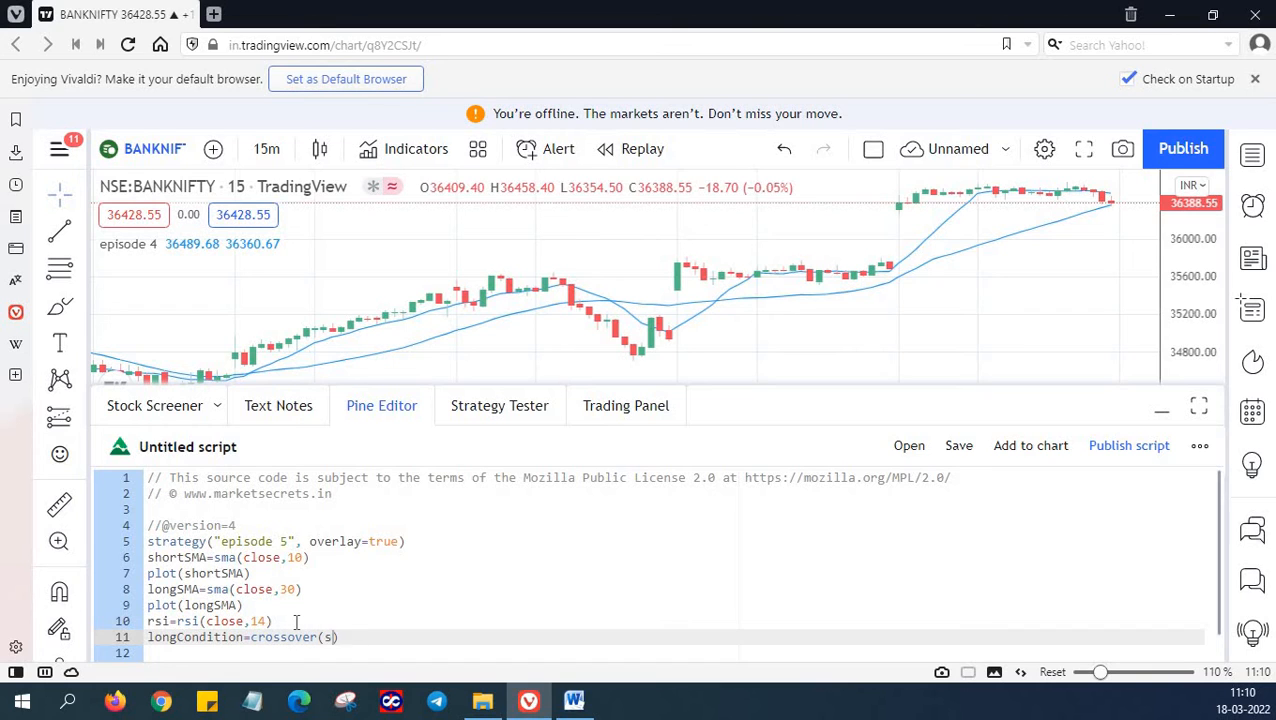
pyautogui.write('hortSMa')
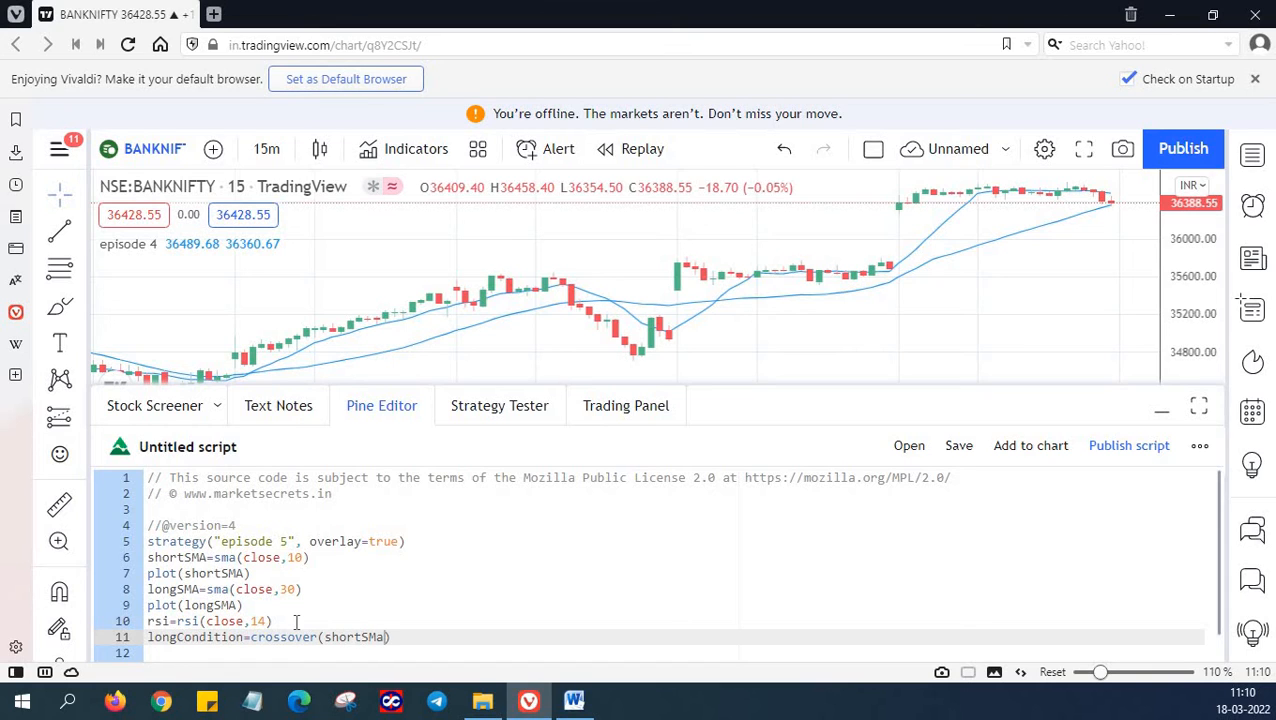
pyautogui.write(', longSA')
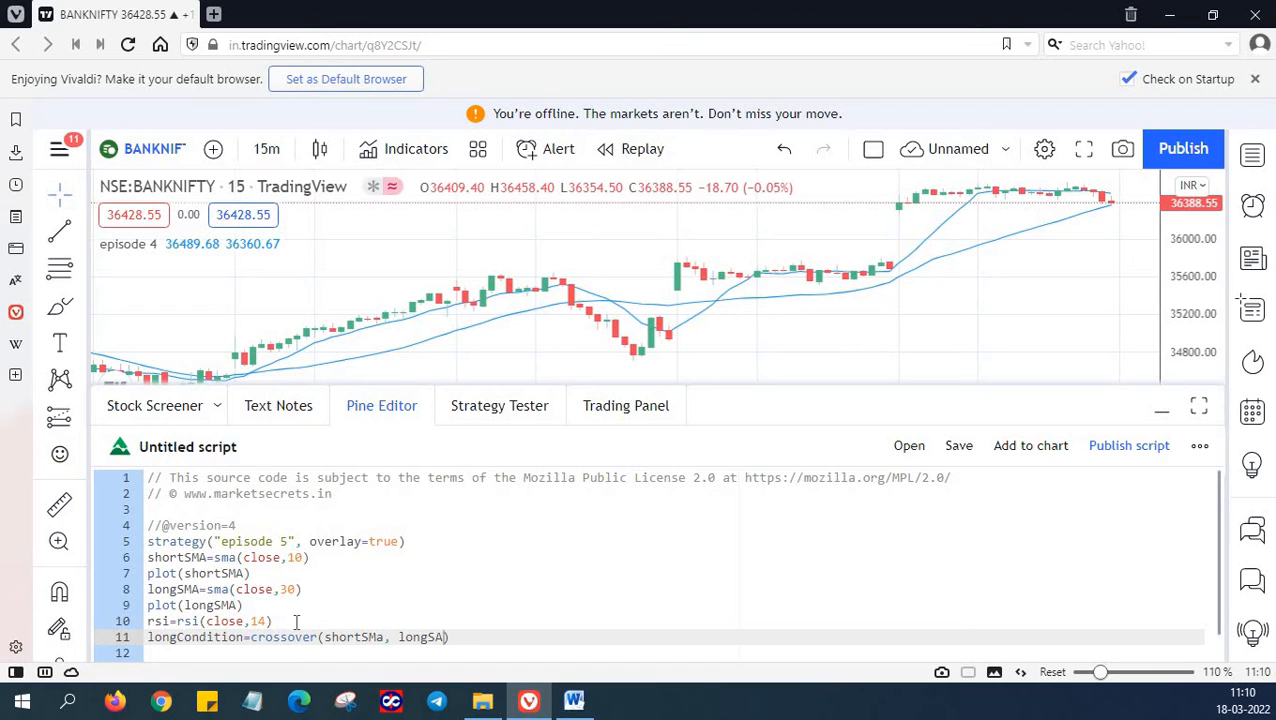
pyautogui.write('MM')
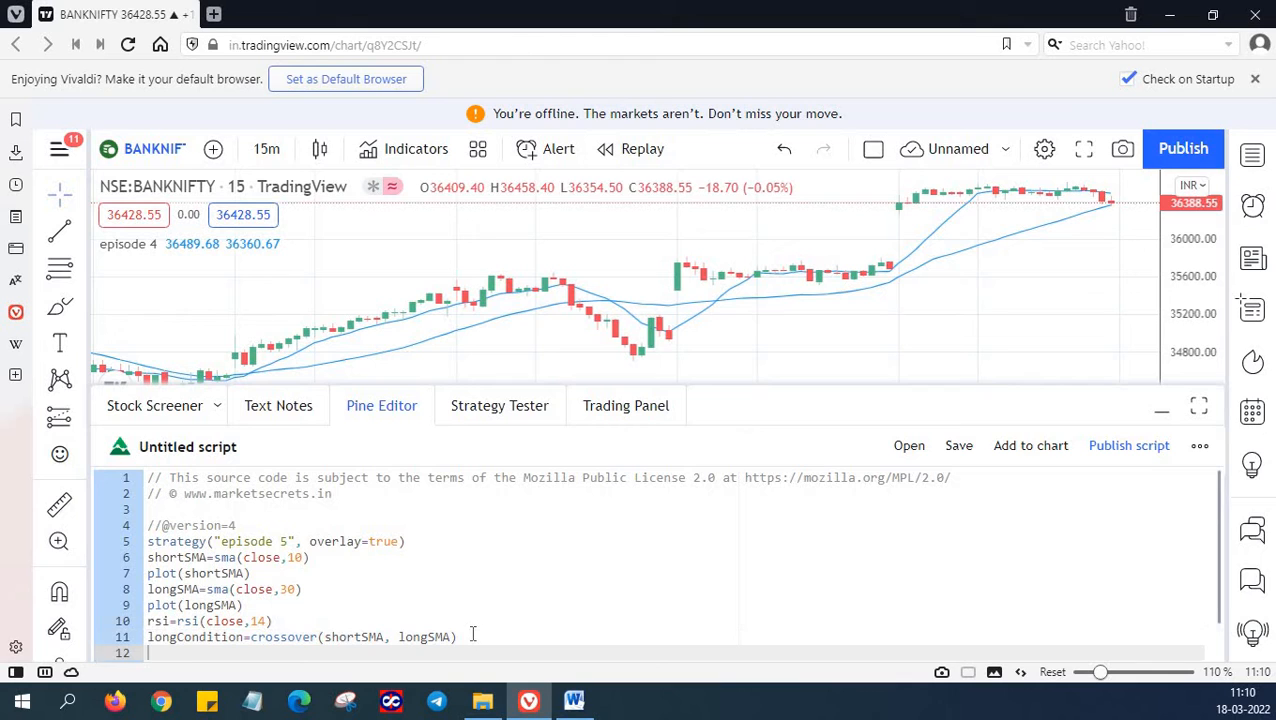
pyautogui.write('longCondition=crossover(shortSMA, longSMA)')
pyautogui.write('shortCondition=crossunder(shortSMA, longSMA)')
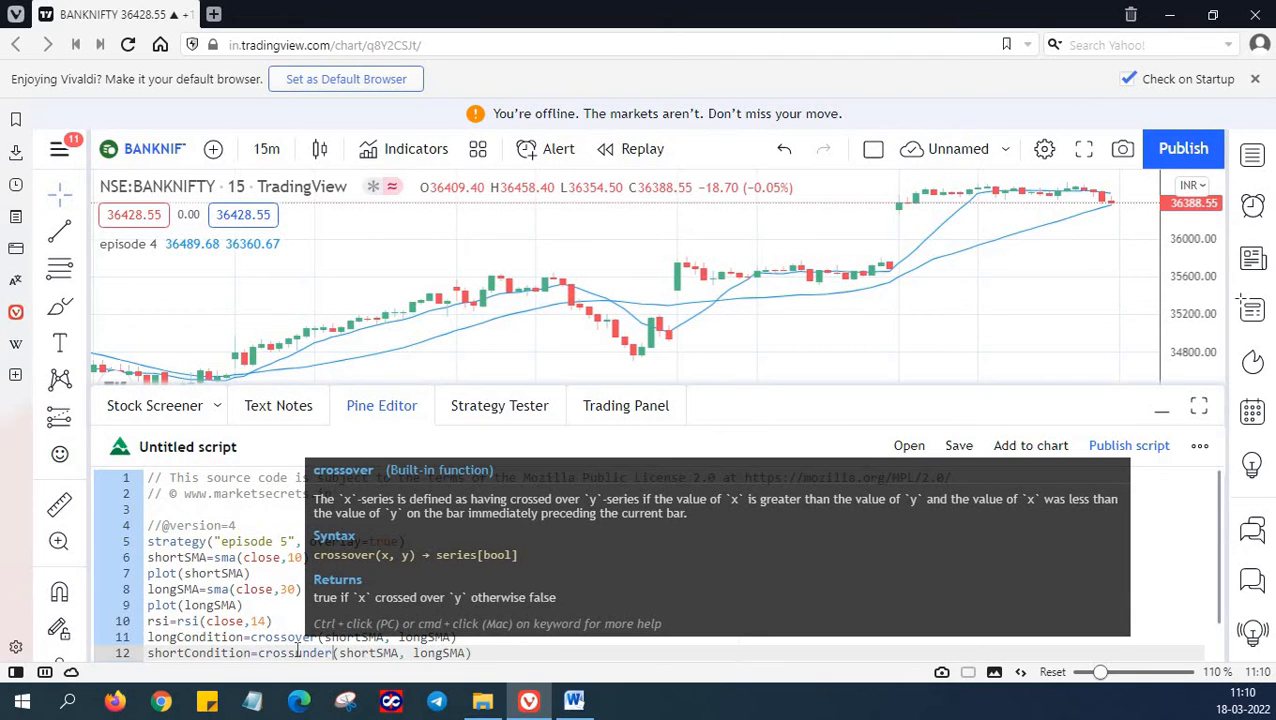
# - Dismiss the crossover function help after writing the shortCondition crossunder line
pyautogui.click(502, 652)
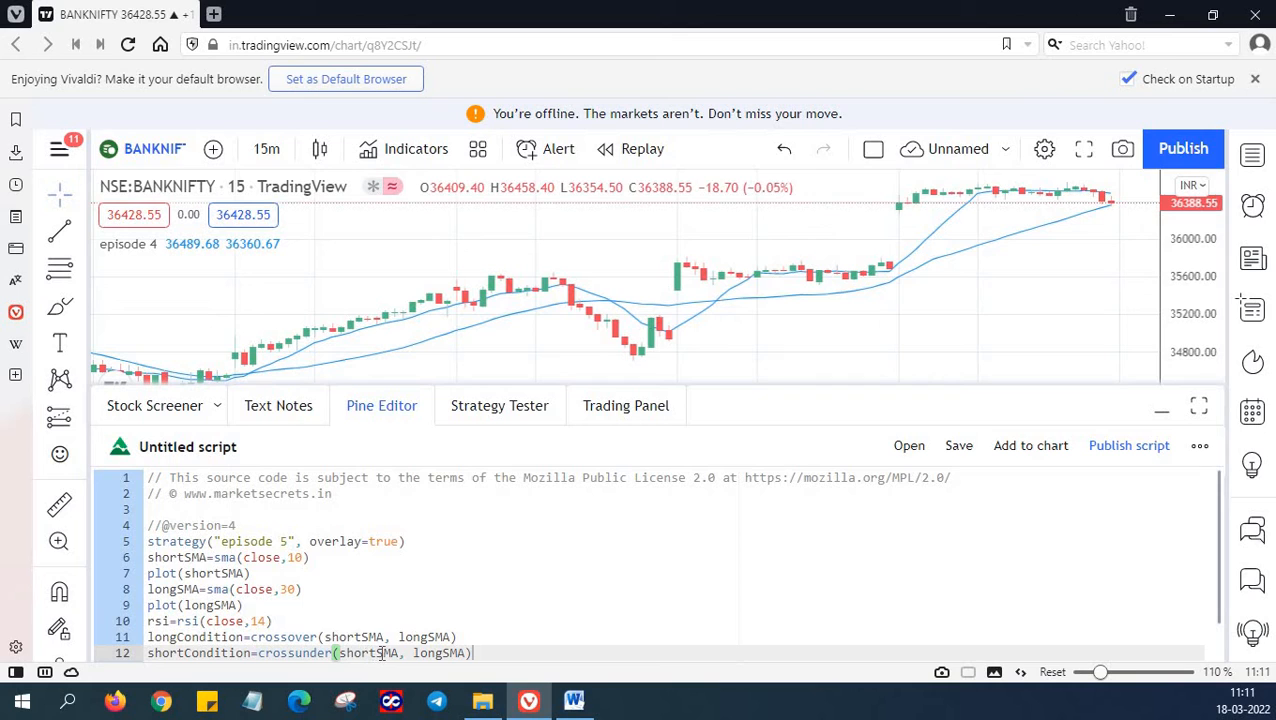
pyautogui.moveTo(444, 654)
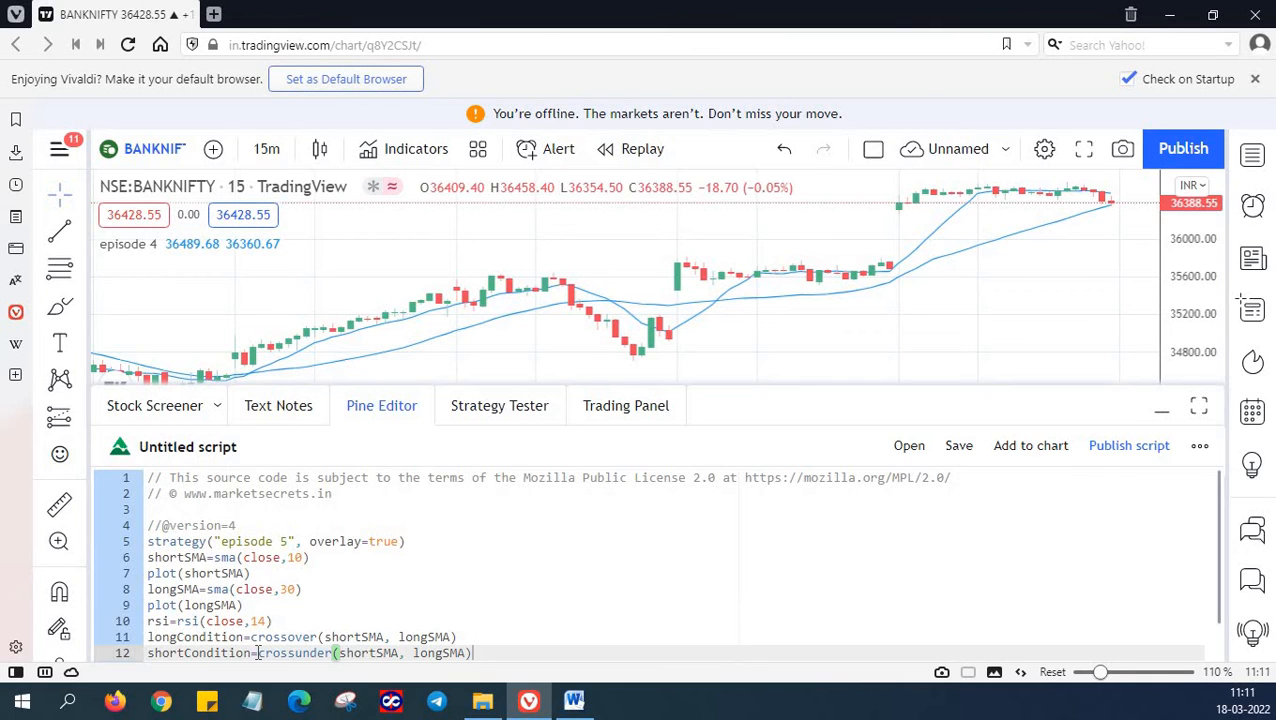
pyautogui.moveTo(284, 652)
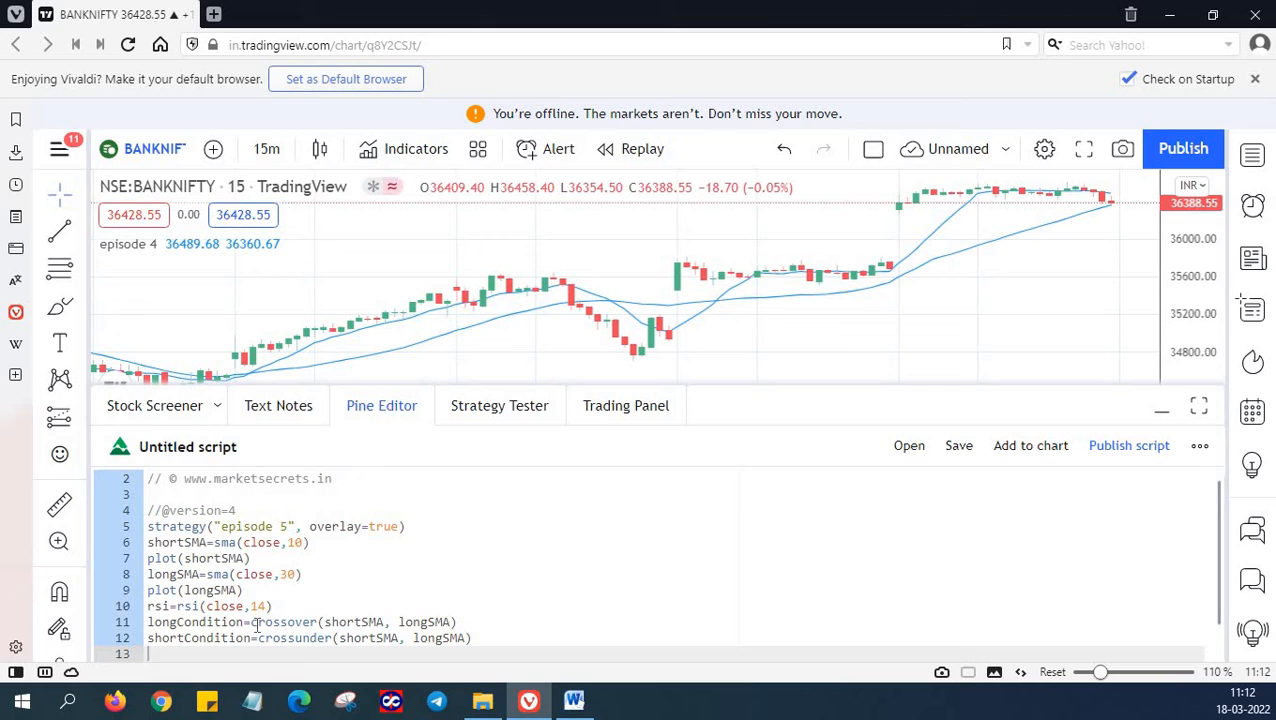
# - Add if(longCondition) and begin the strategy.entry call beneath it
pyautogui.write('if(')
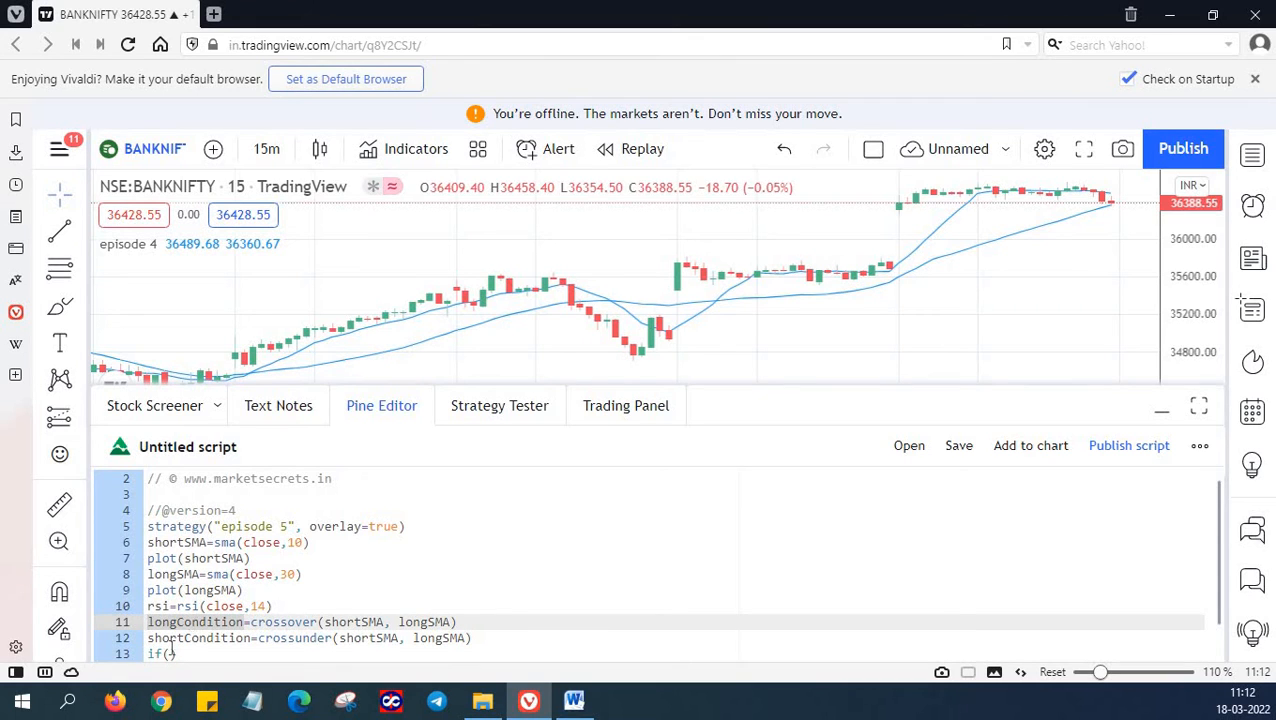
pyautogui.write('longCondition')
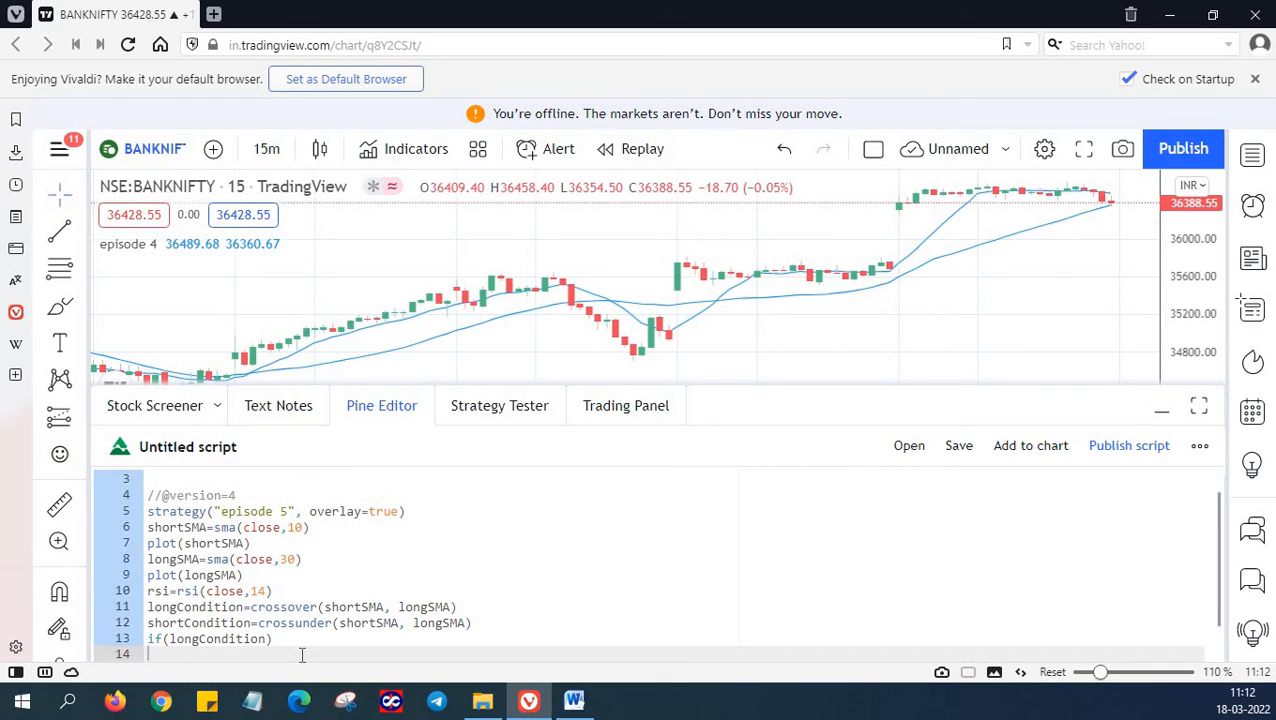
pyautogui.write('s')
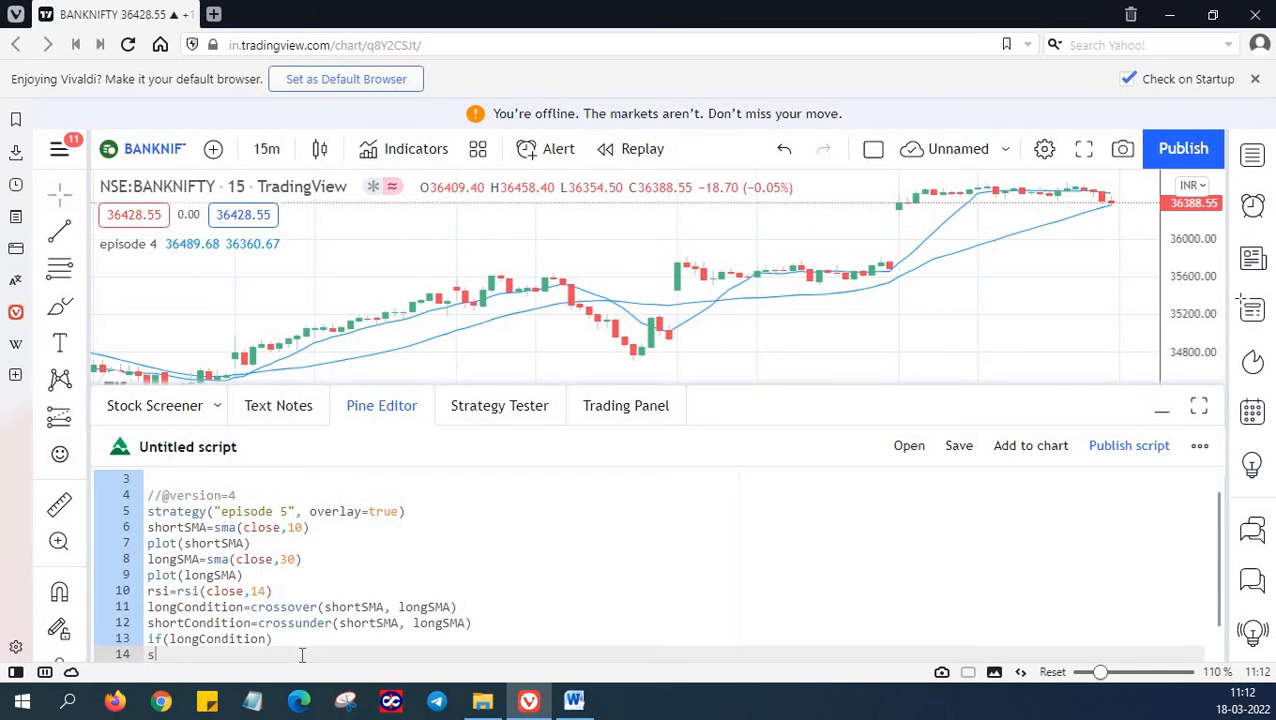
pyautogui.write('trategy')
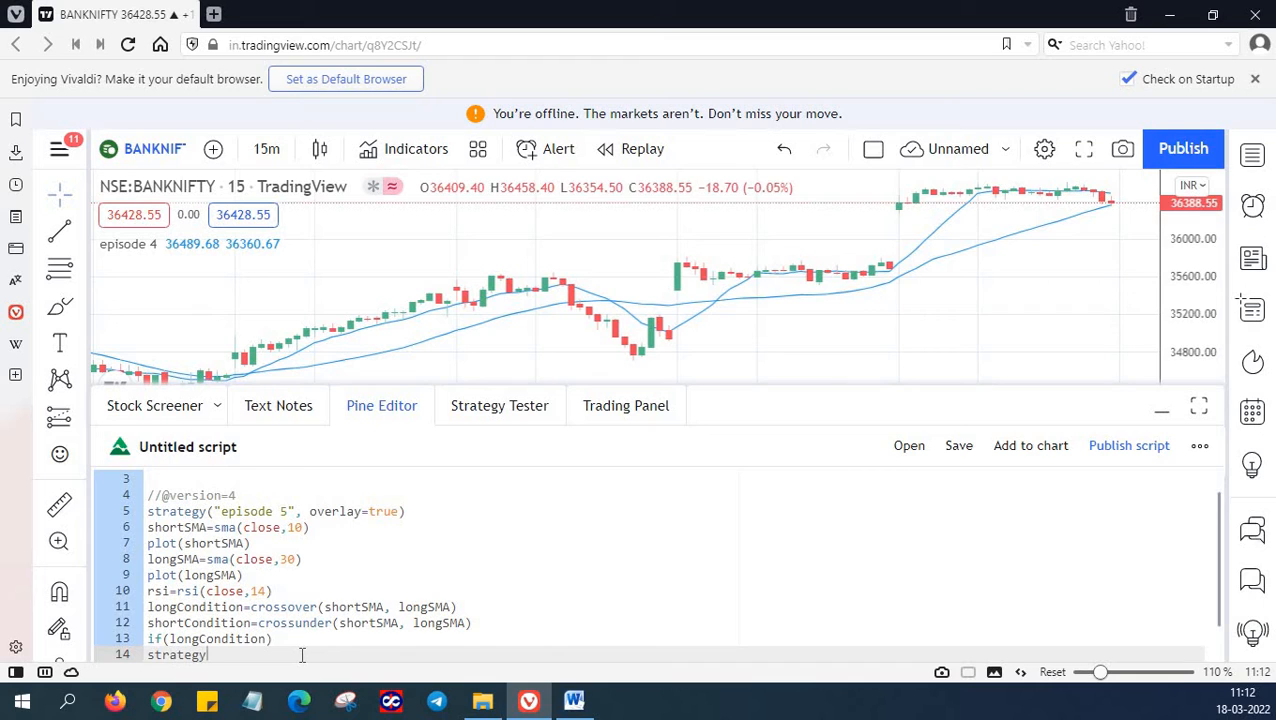
pyautogui.write('.ente')
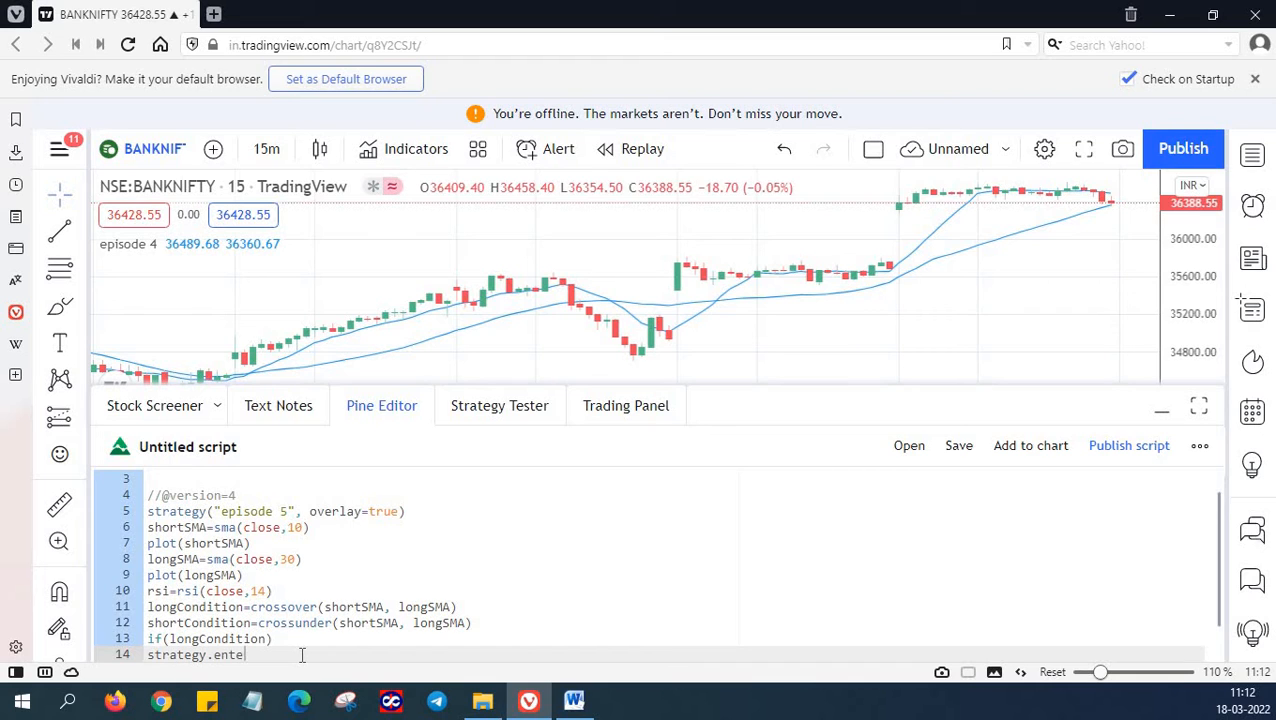
pyautogui.write('ry')
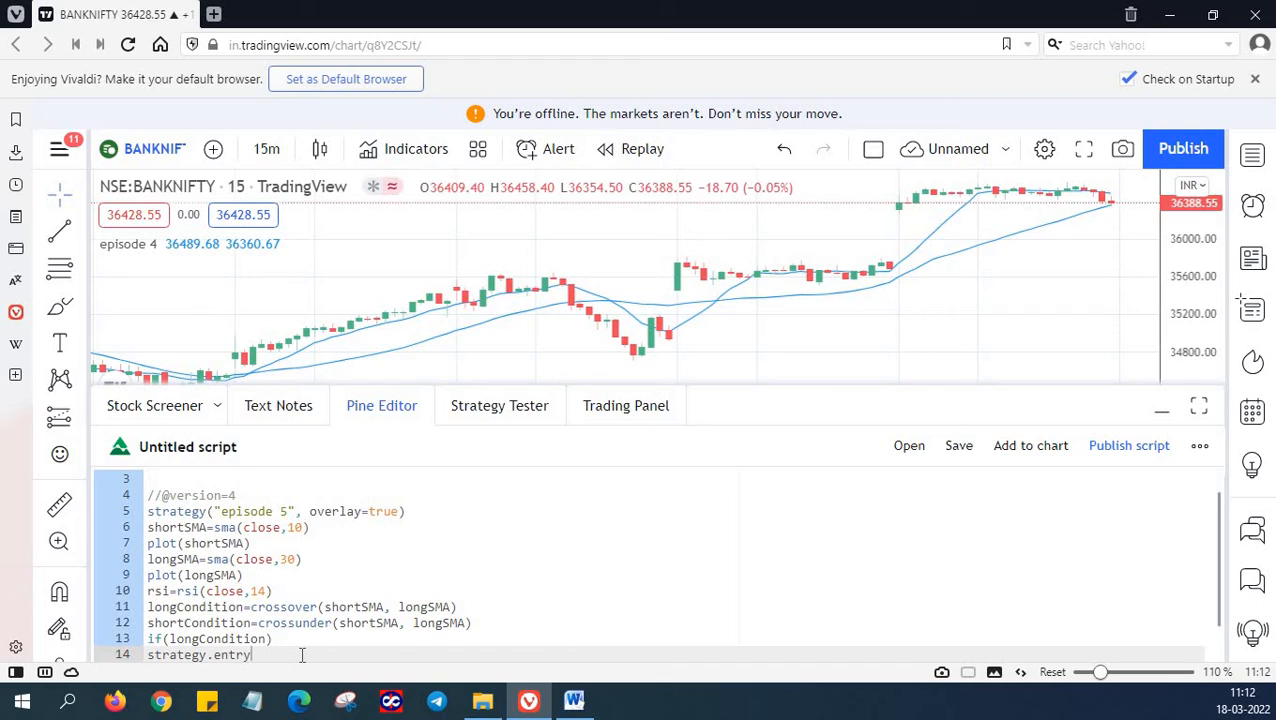
pyautogui.write('()')
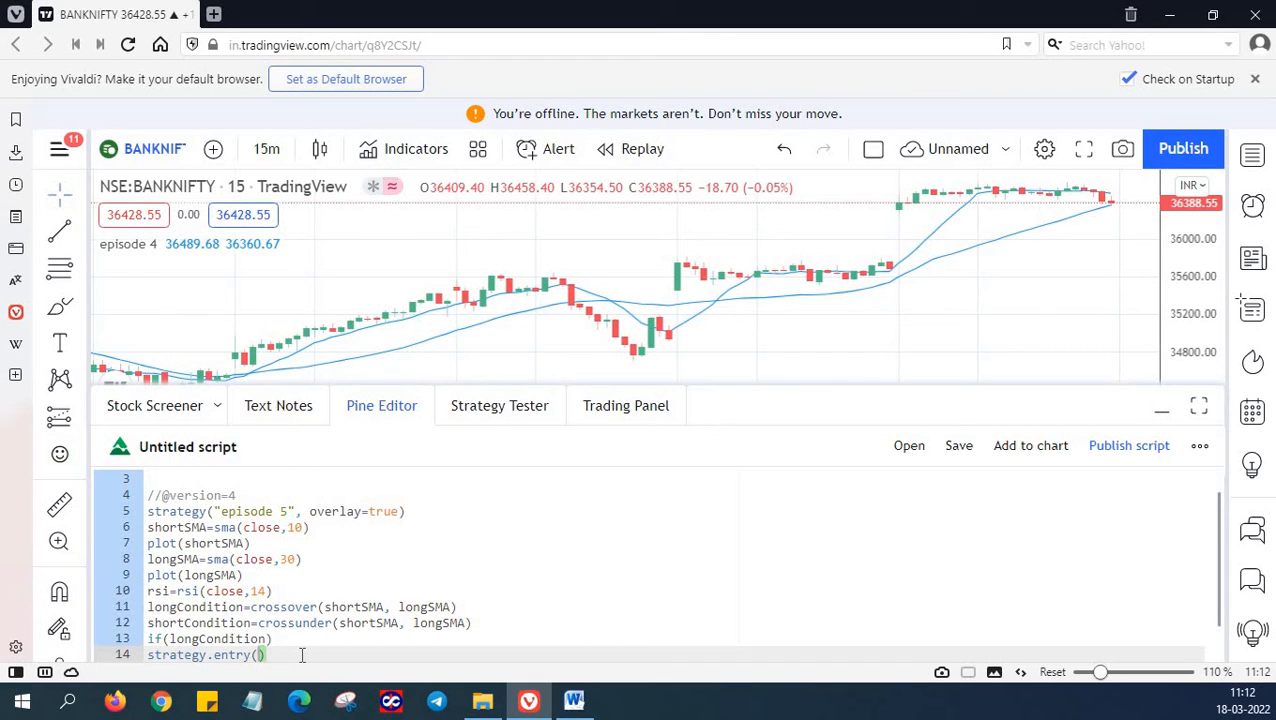
# - Complete the entry as "longtradeN", strategy.long, 100 units, when=rsi>50
pyautogui.write('""')
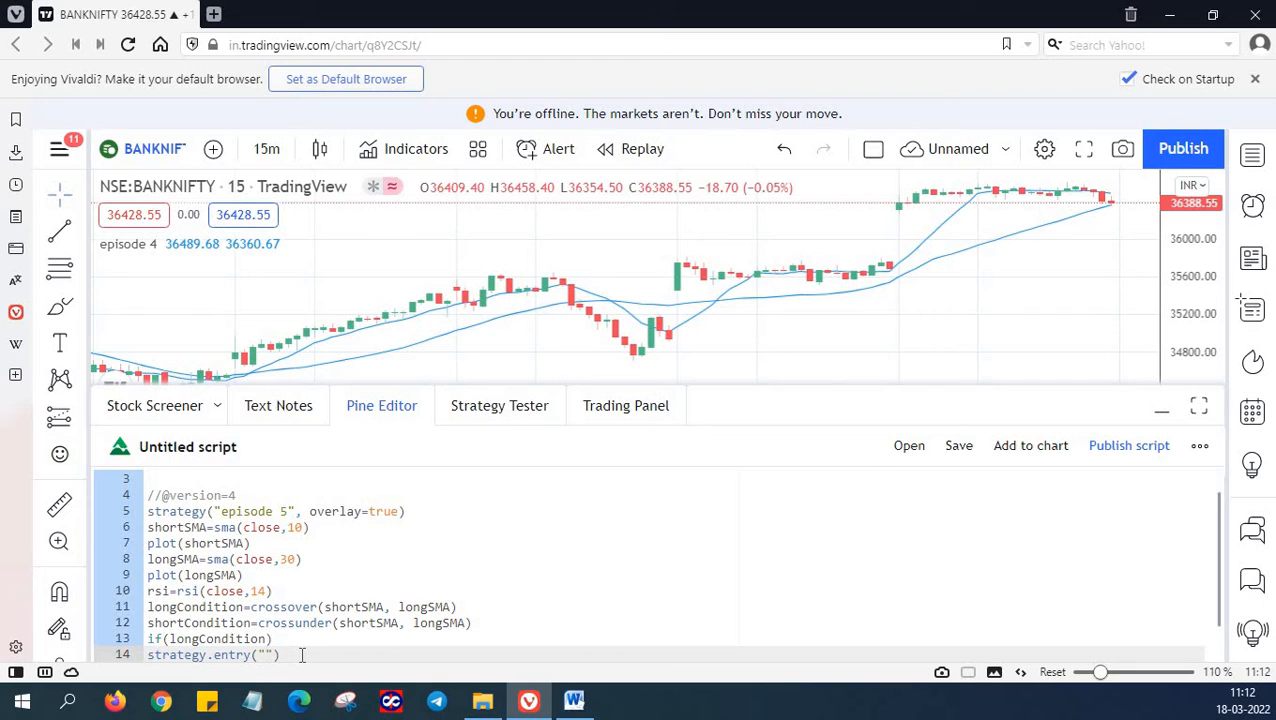
pyautogui.write('long')
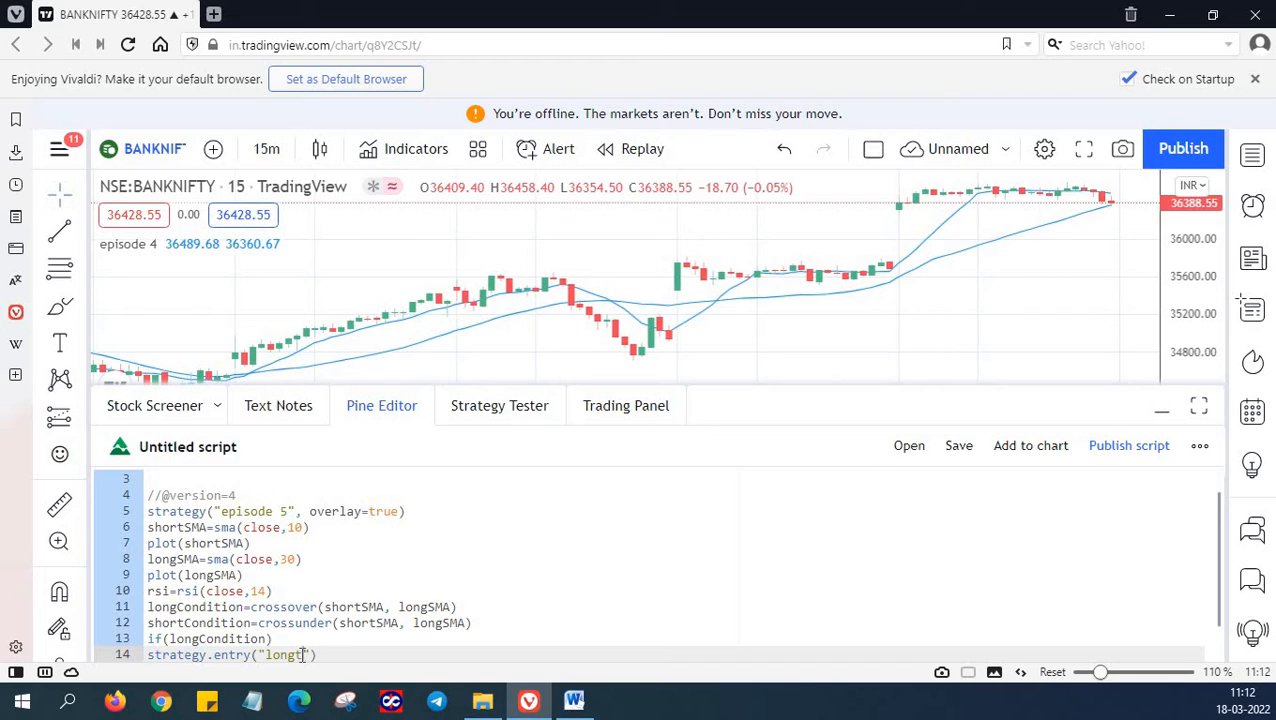
pyautogui.write('rade')
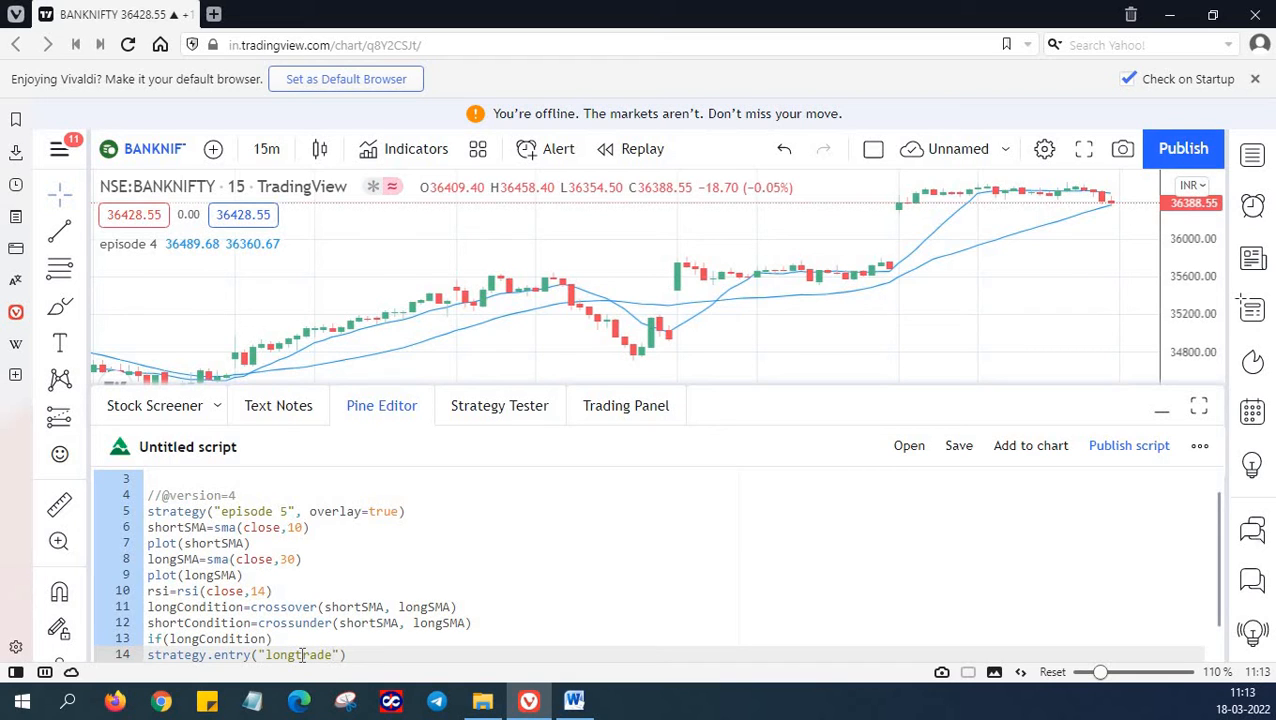
pyautogui.write('N')
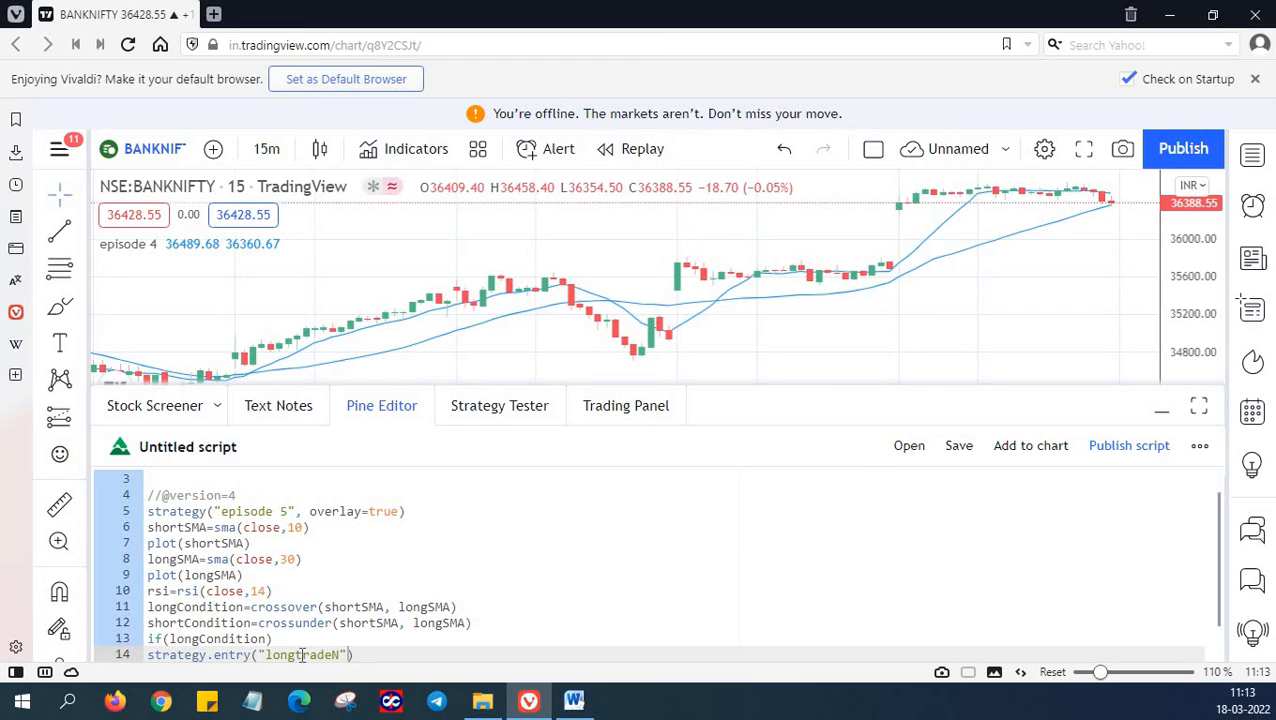
pyautogui.write(',s')
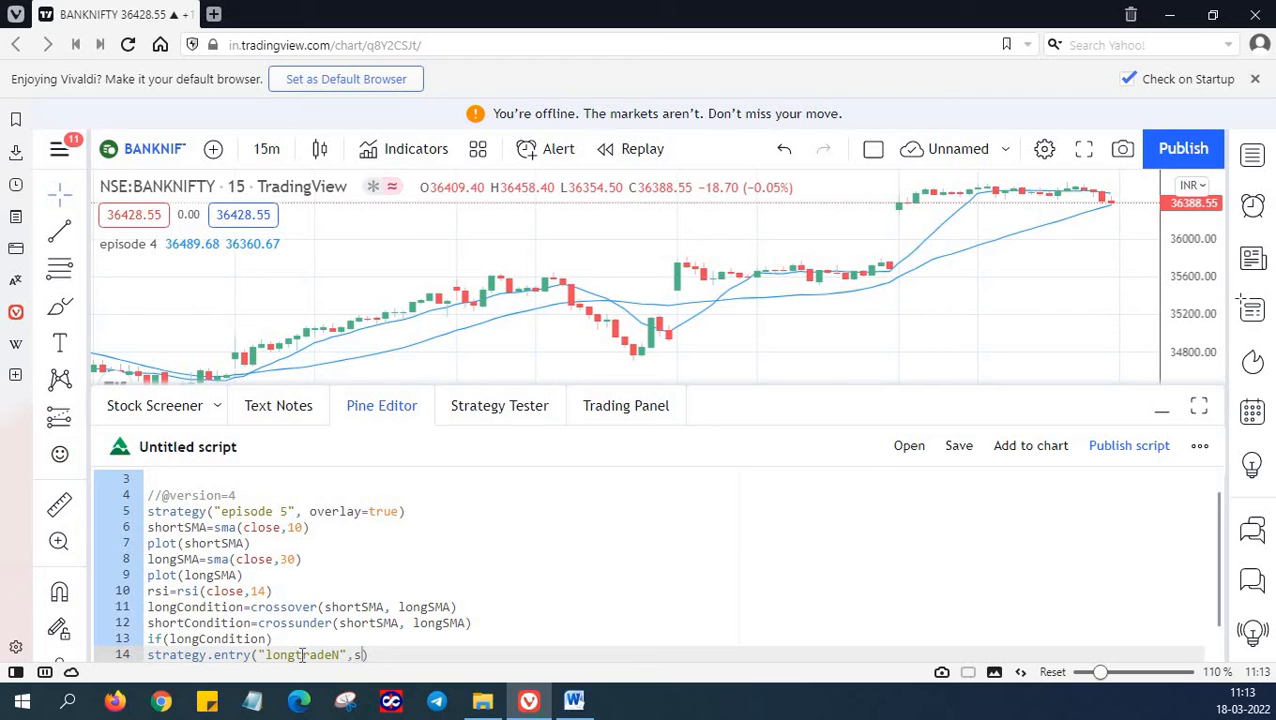
pyautogui.write('trategy')
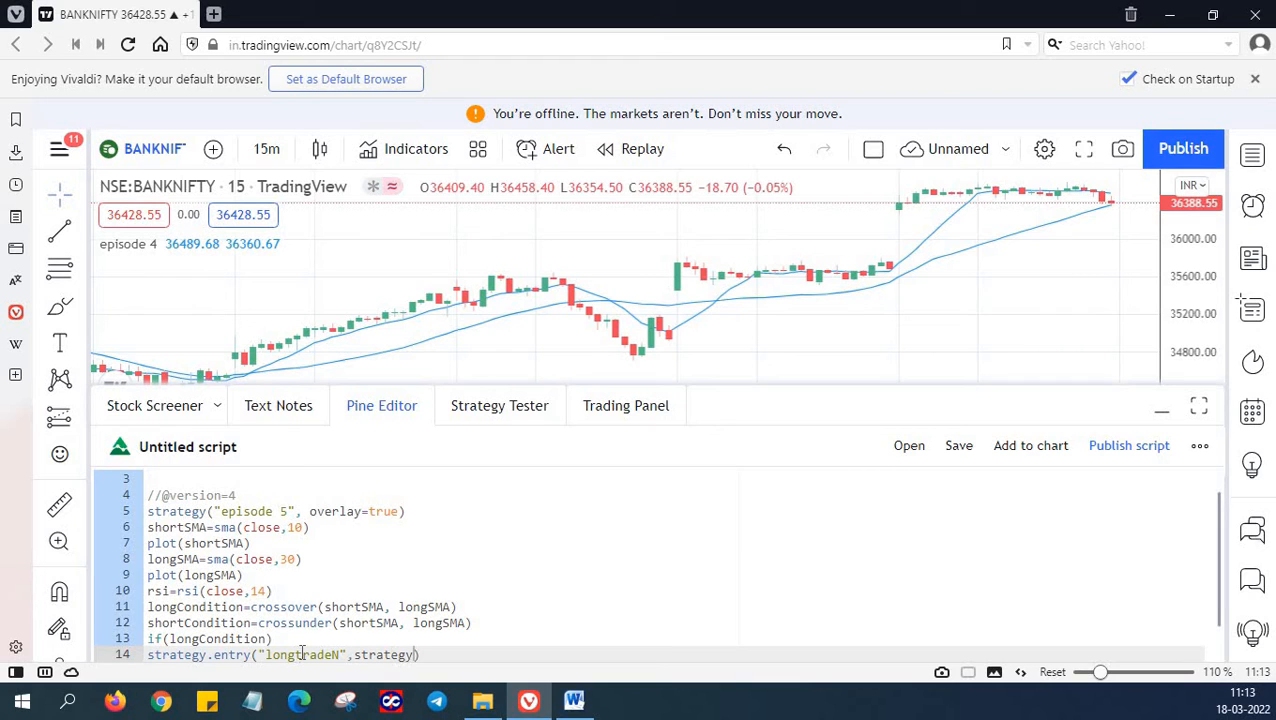
pyautogui.write('long,')
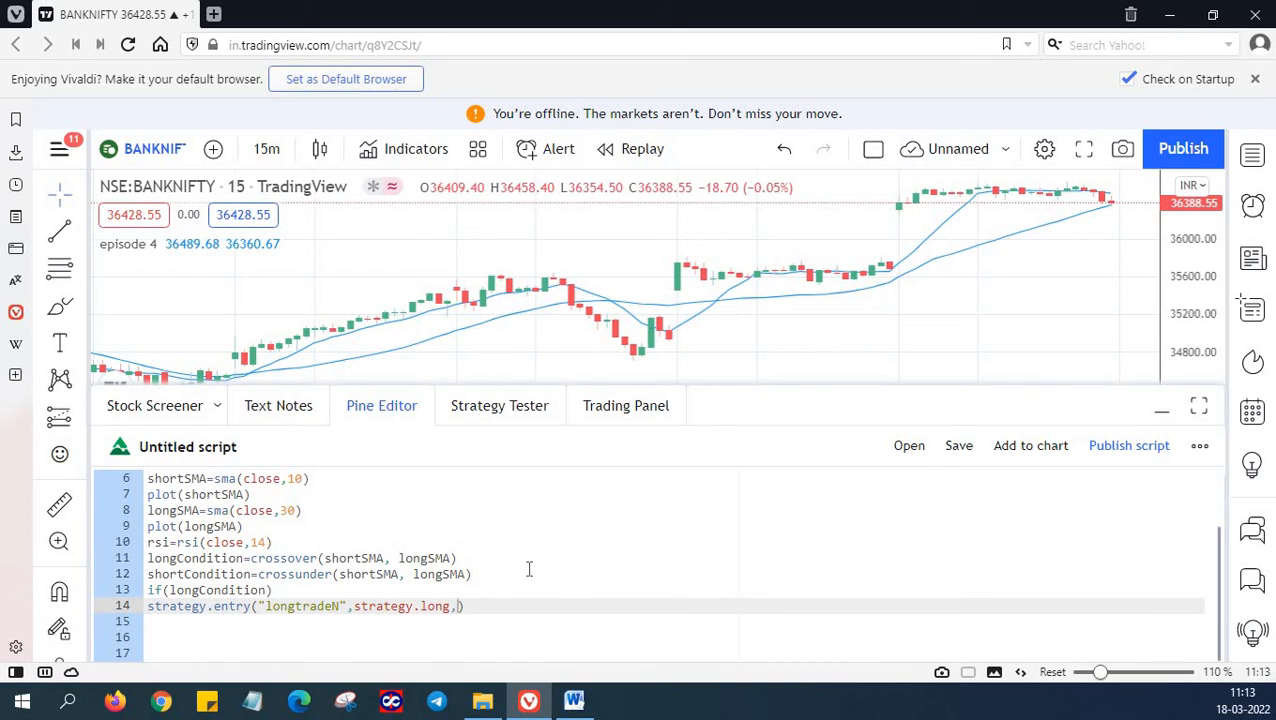
pyautogui.write('1')
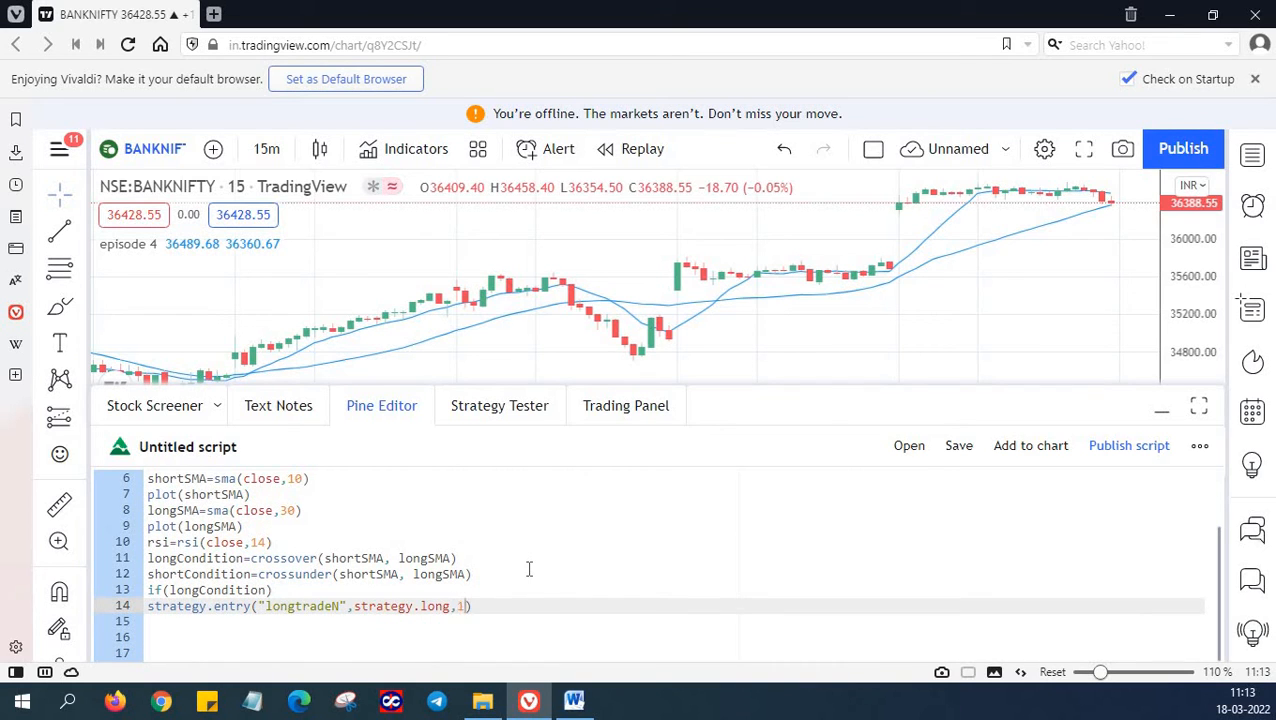
pyautogui.write('00')
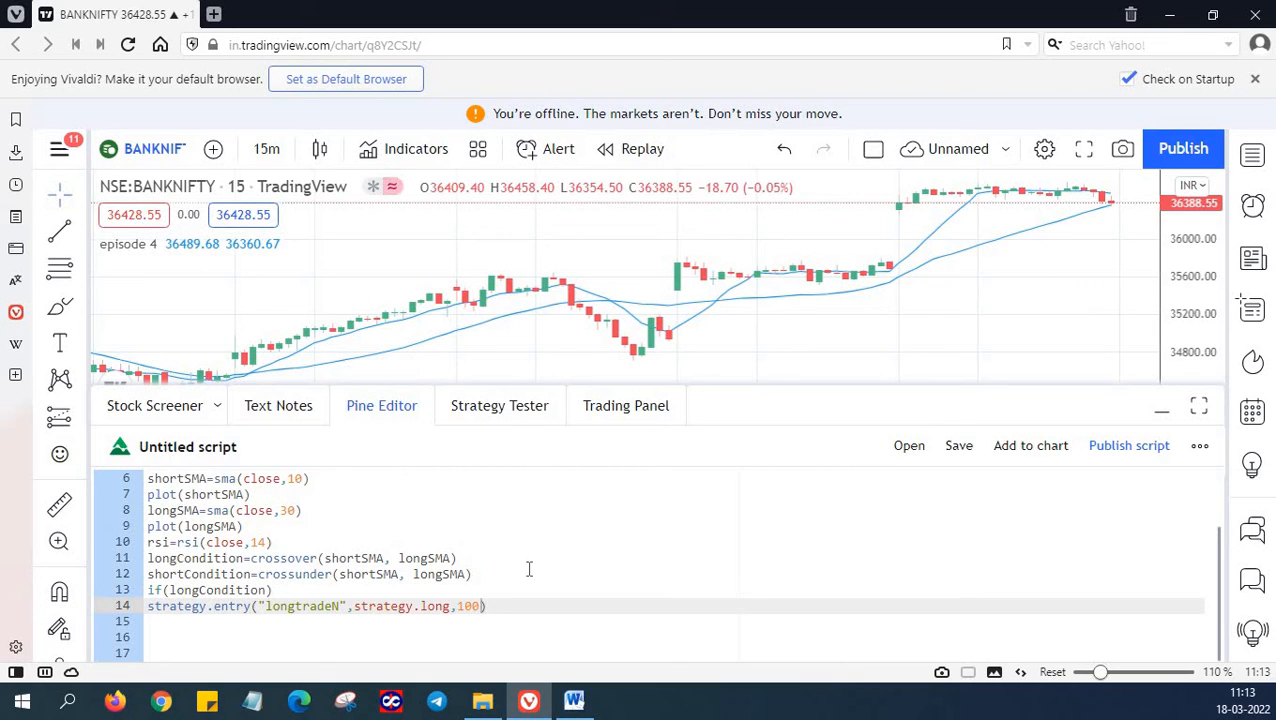
pyautogui.write(',when')
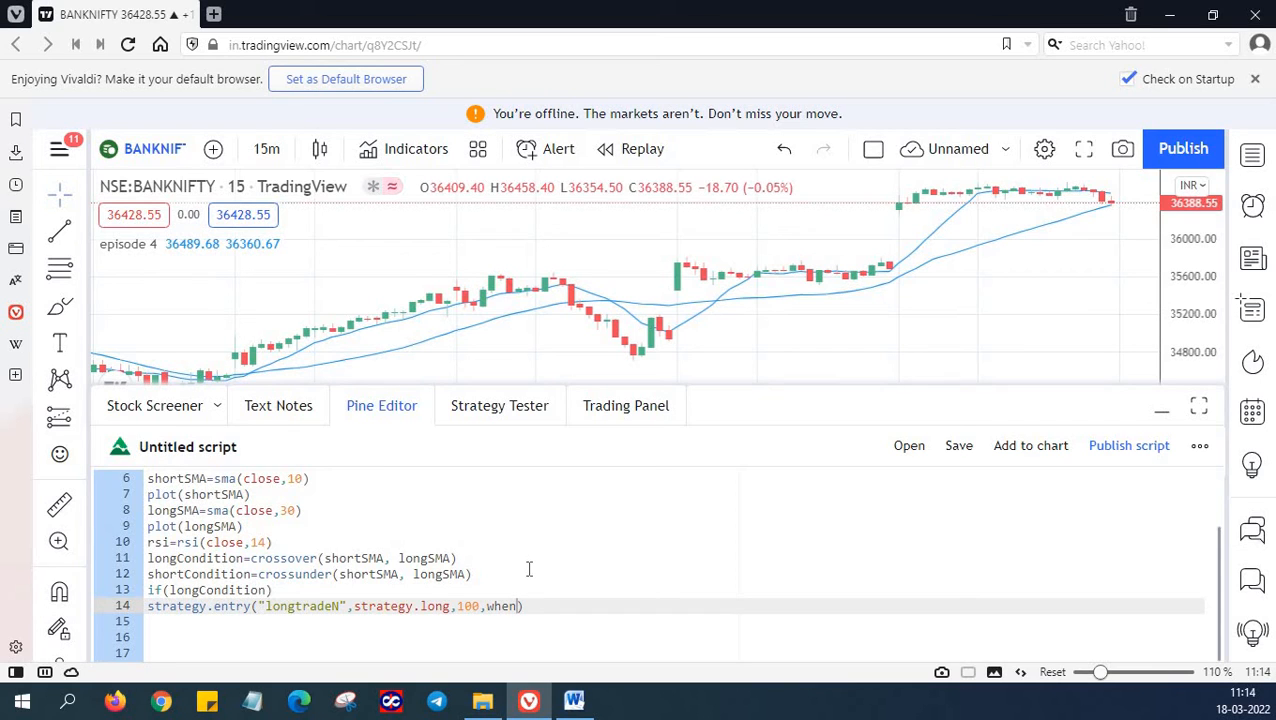
pyautogui.write('=r')
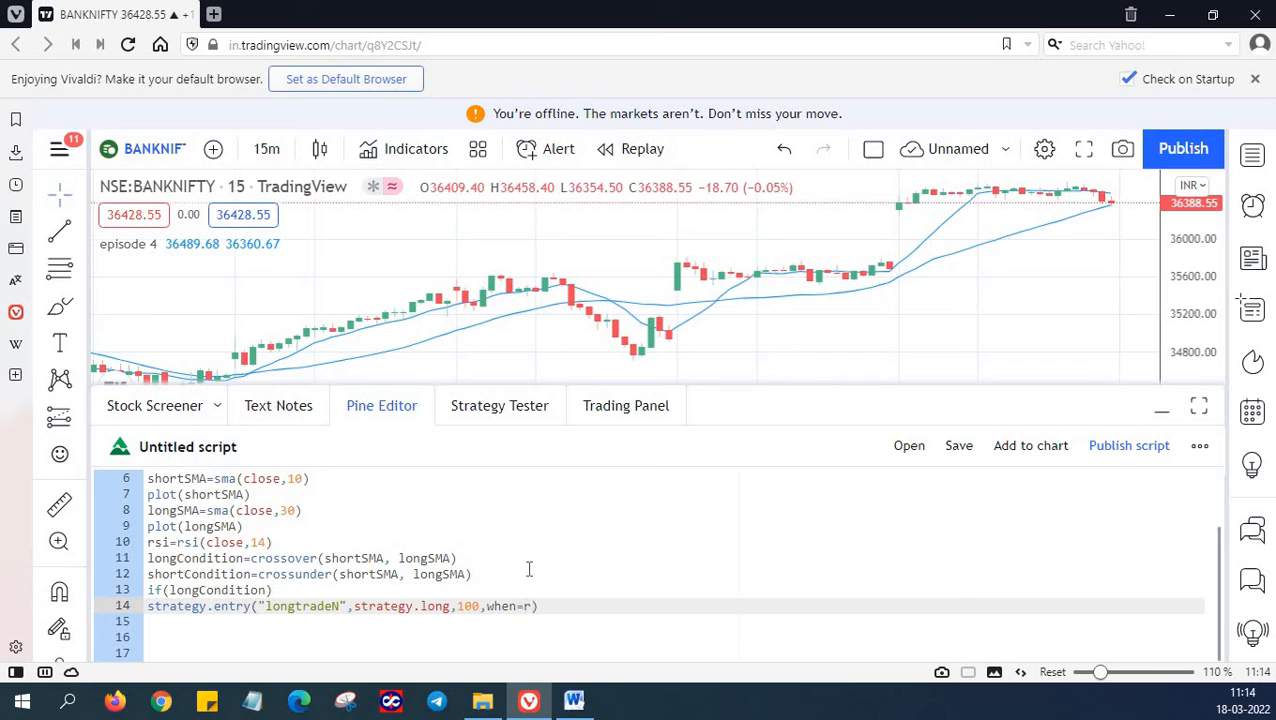
pyautogui.write('si')
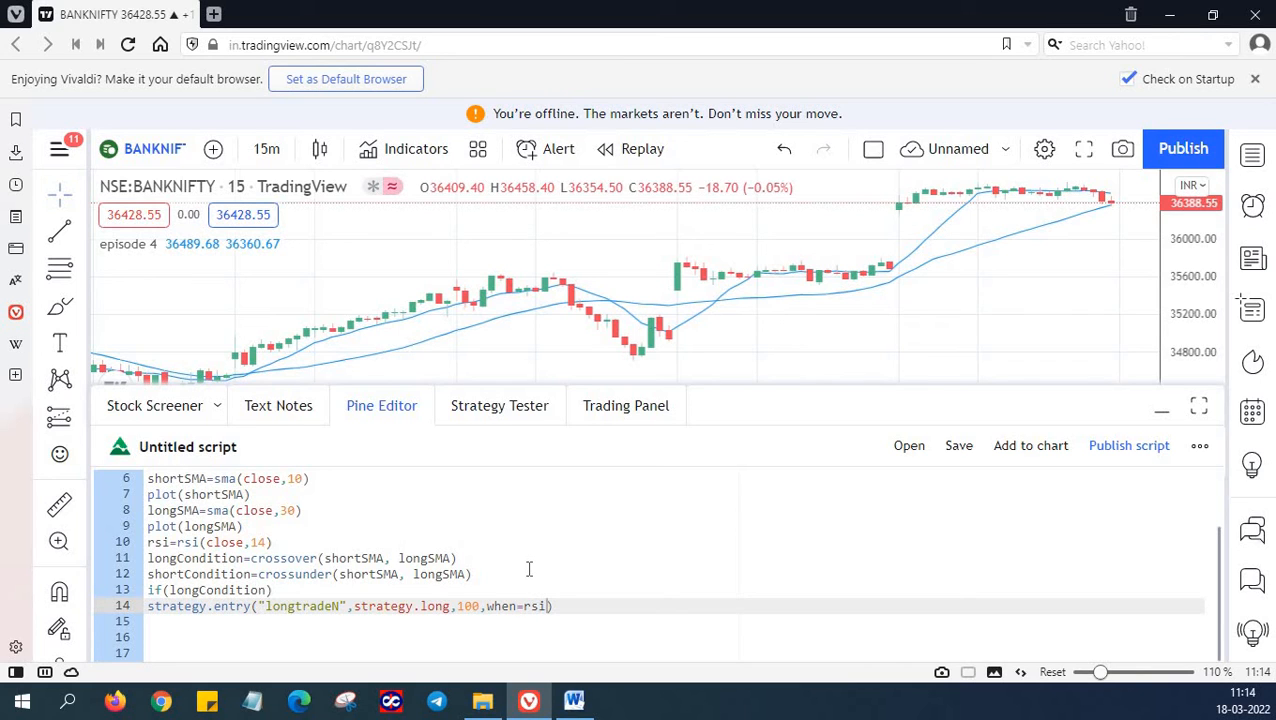
pyautogui.write('>50')
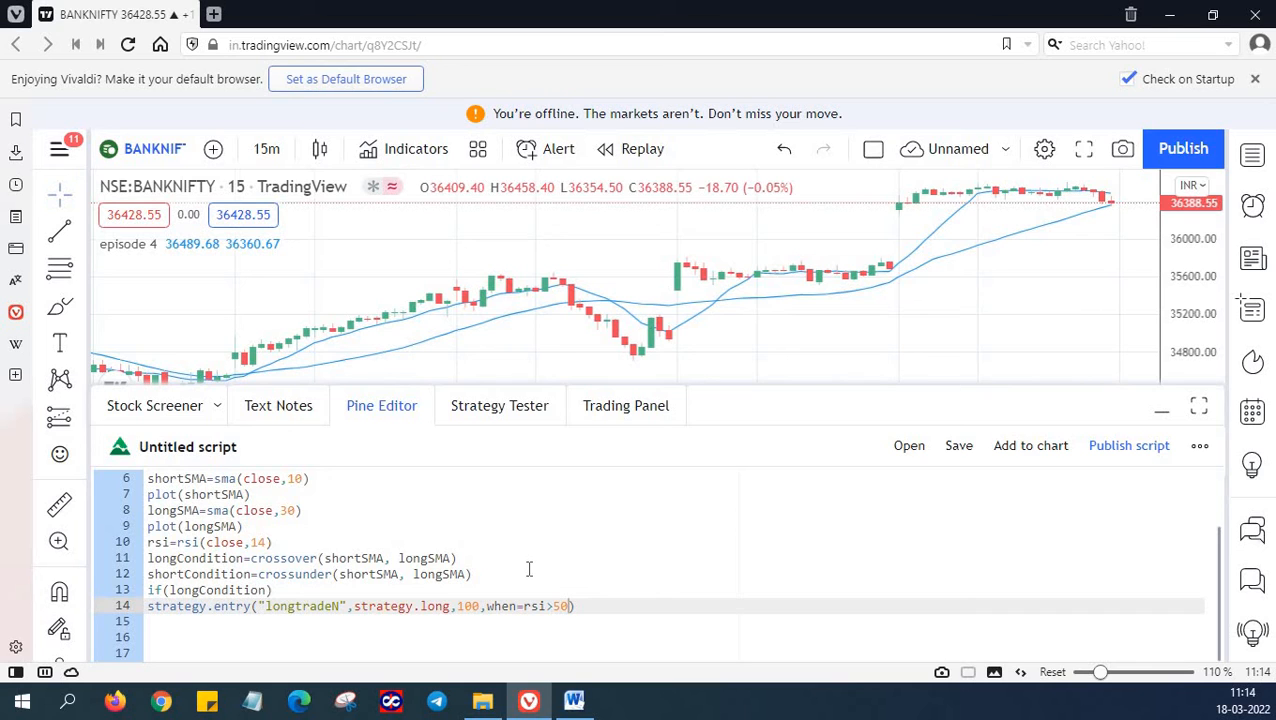
pyautogui.moveTo(176, 608)
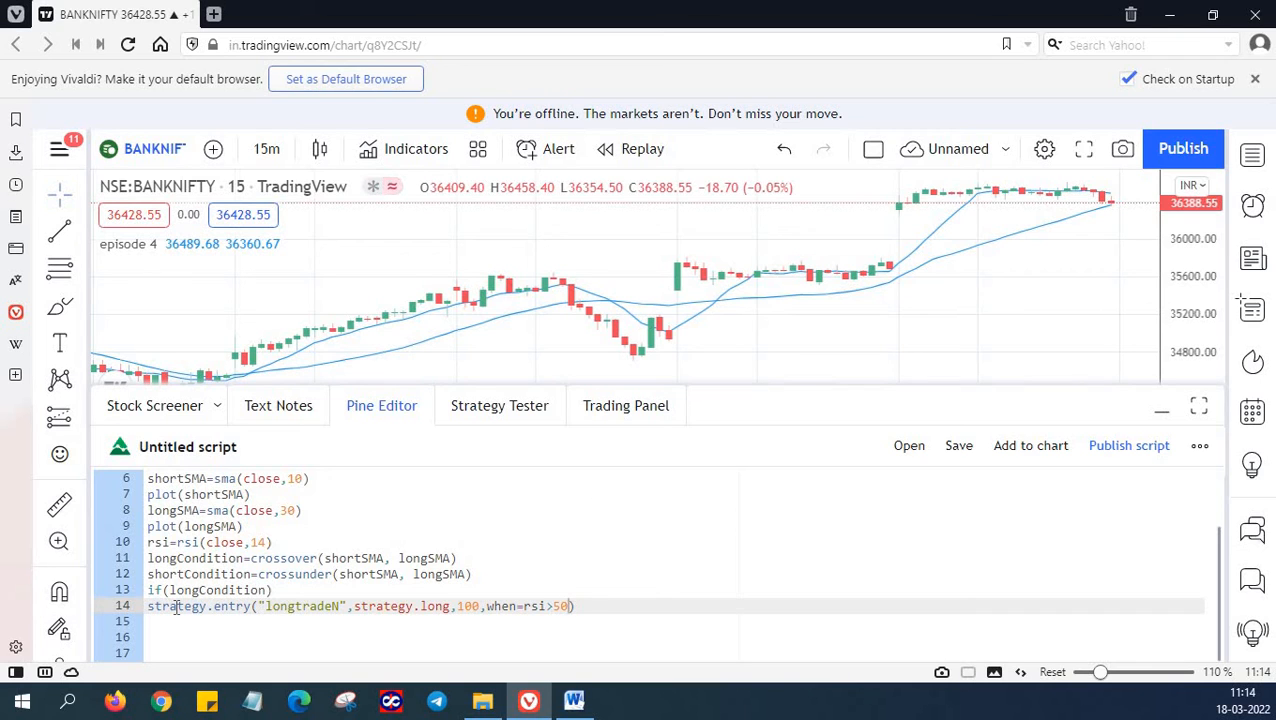
pyautogui.moveTo(210, 604)
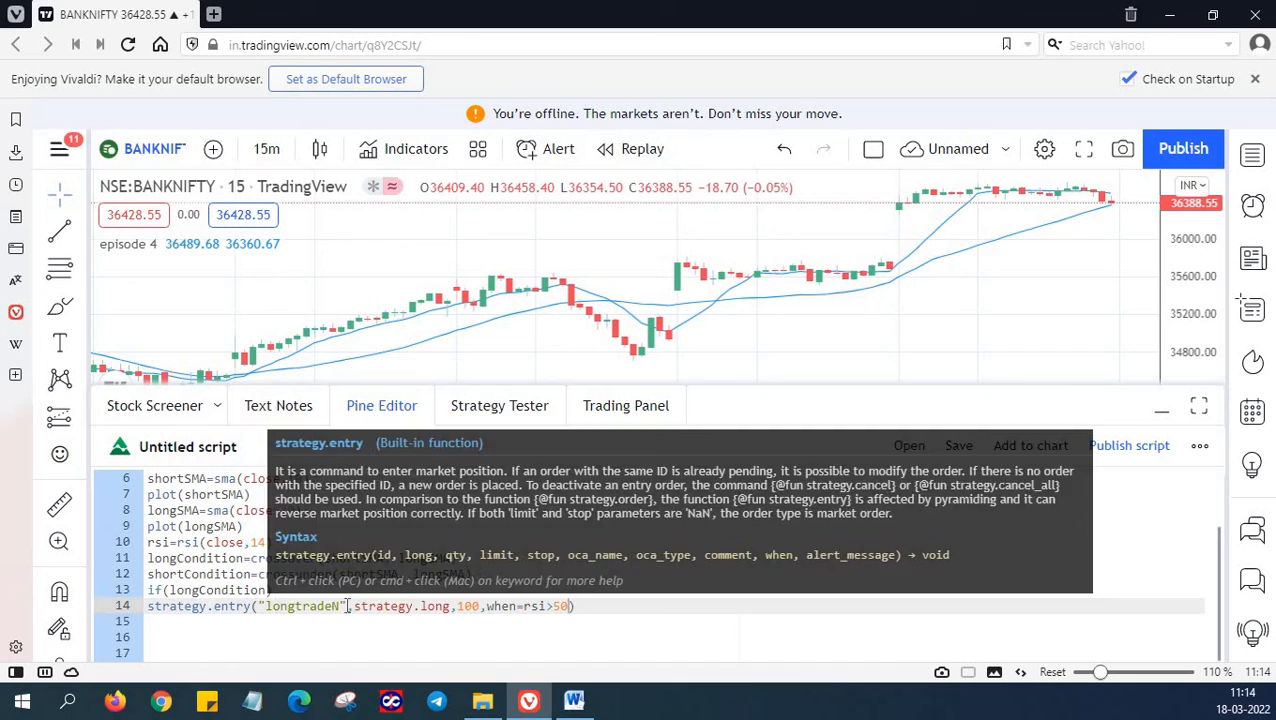
pyautogui.click(290, 606)
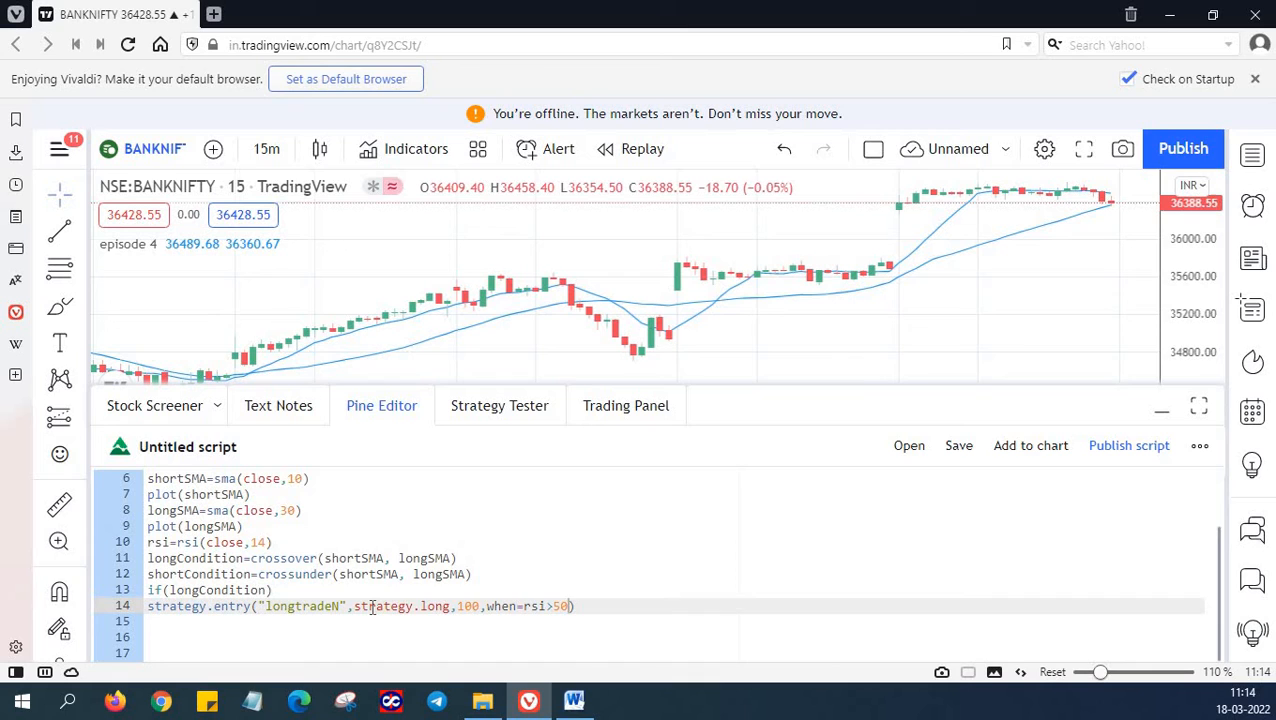
pyautogui.moveTo(410, 606)
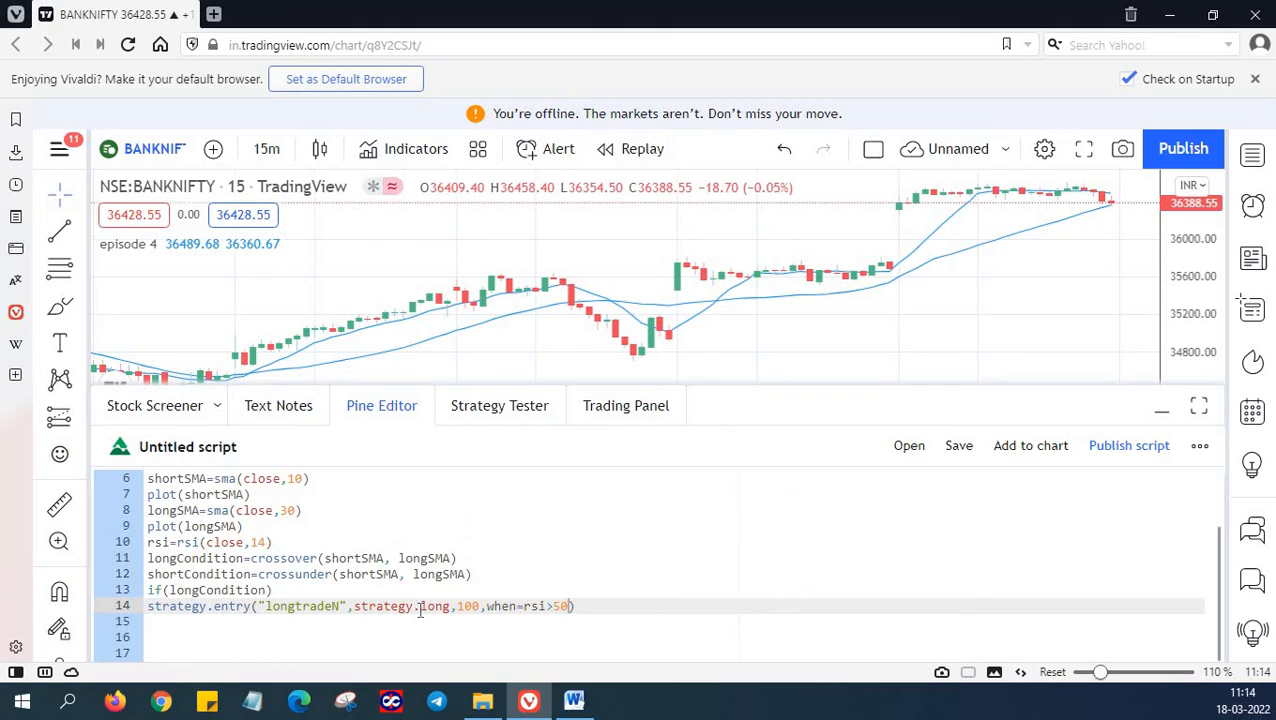
pyautogui.moveTo(424, 608)
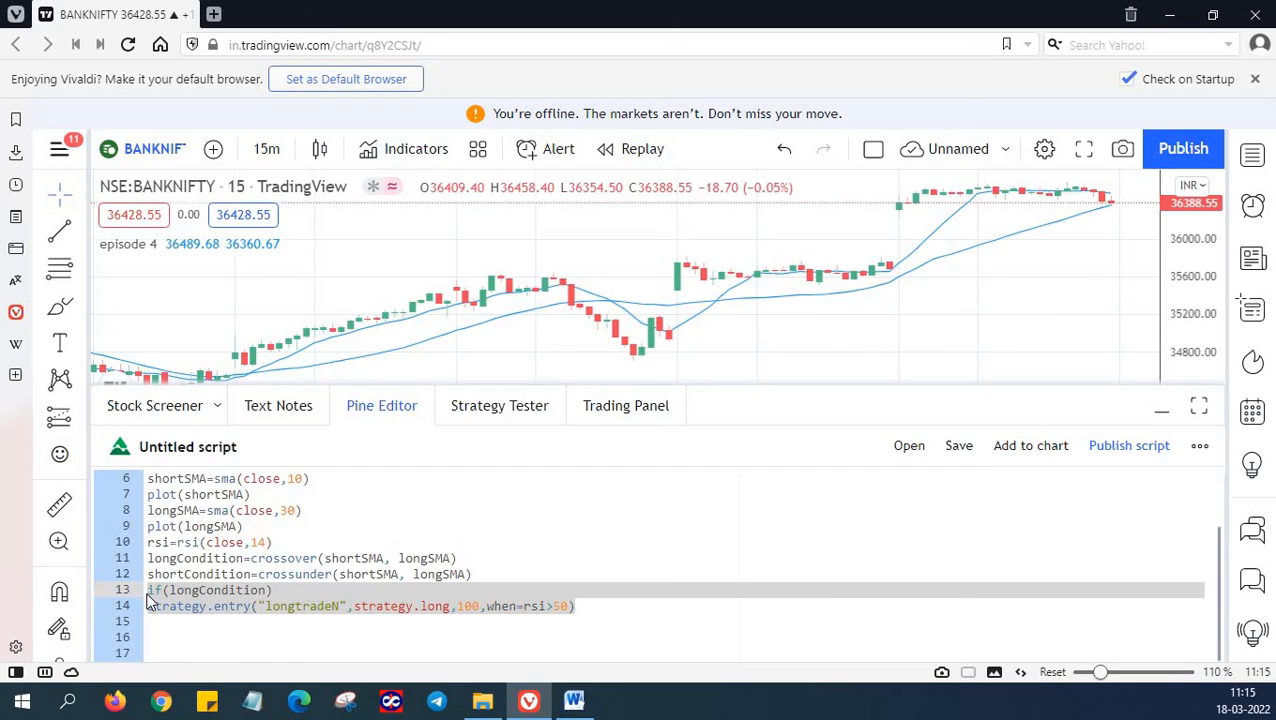
# - Place the cursor below the long entry where the shortCondition block goes
pyautogui.click(224, 626)
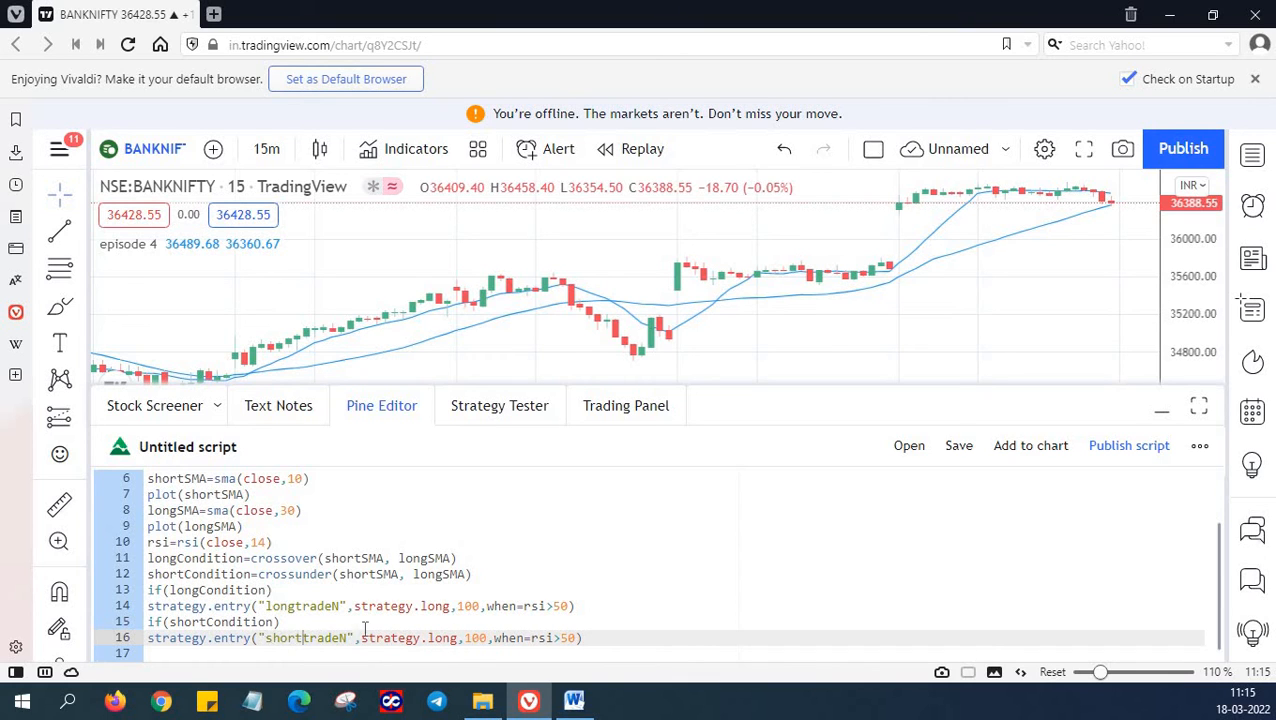
pyautogui.moveTo(444, 638)
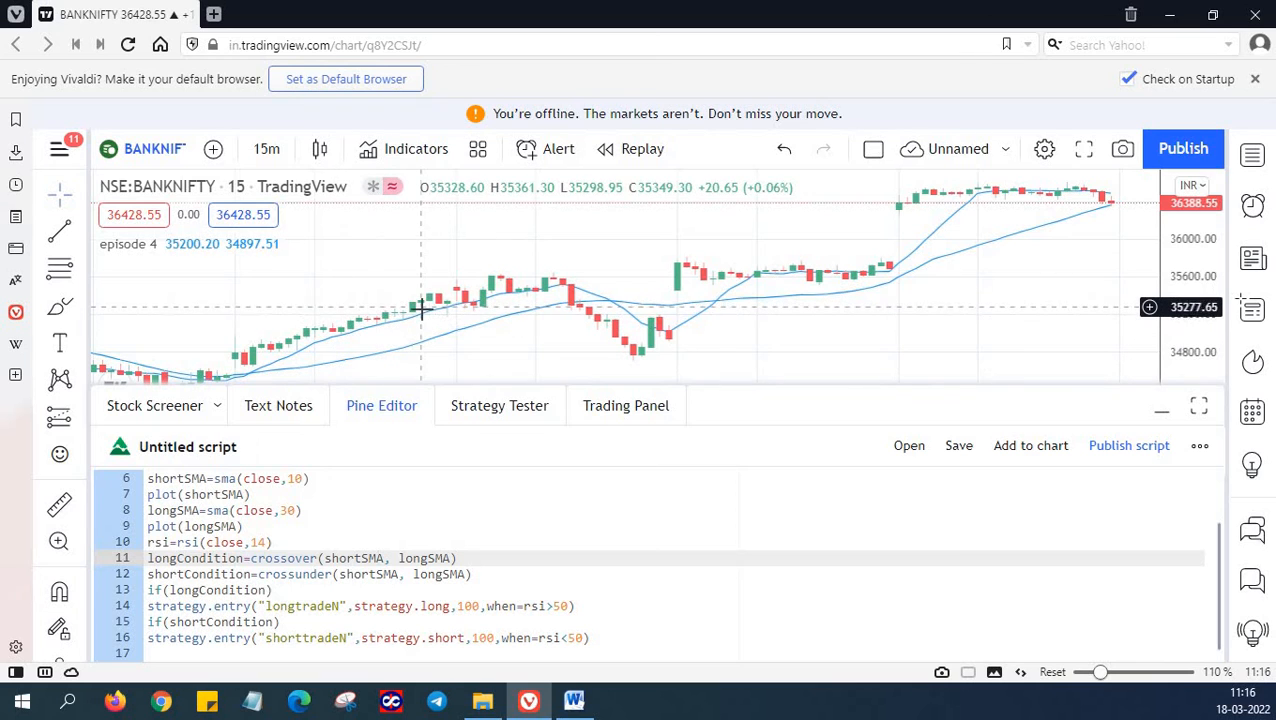
pyautogui.moveTo(588, 300)
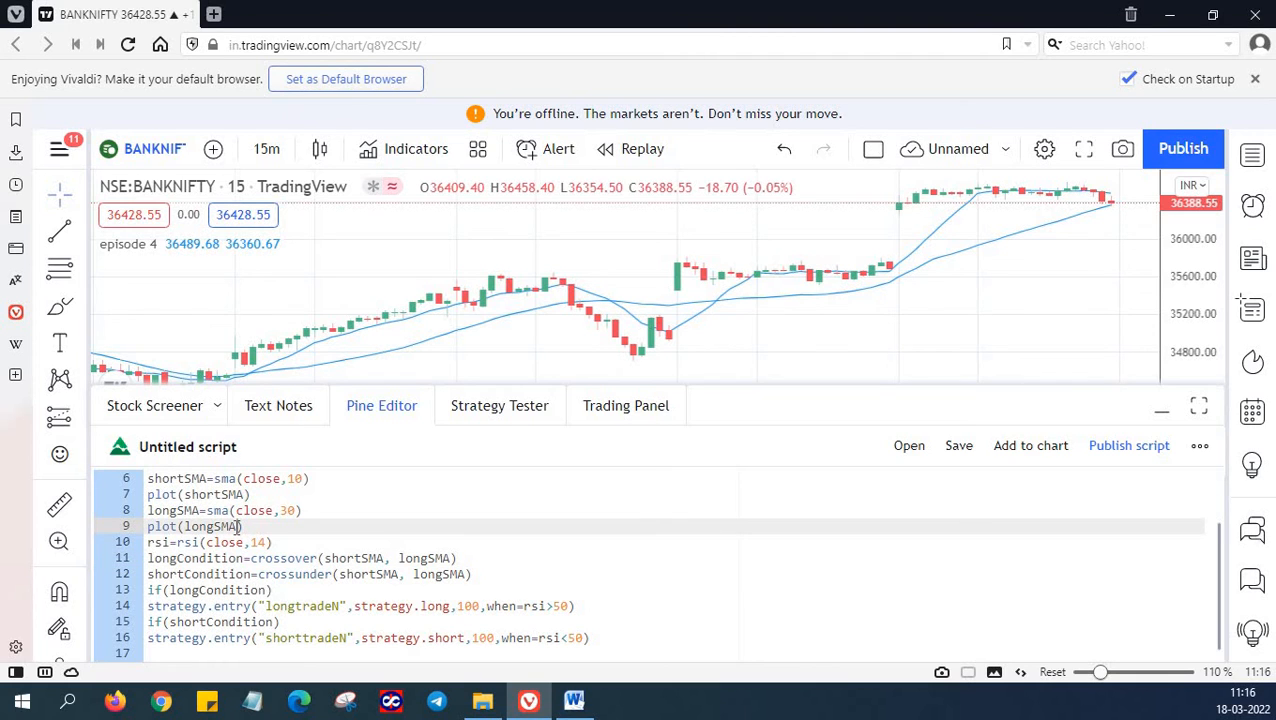
# - Change line 9 to plot(longSMA, color=color.black)
pyautogui.write(', color')
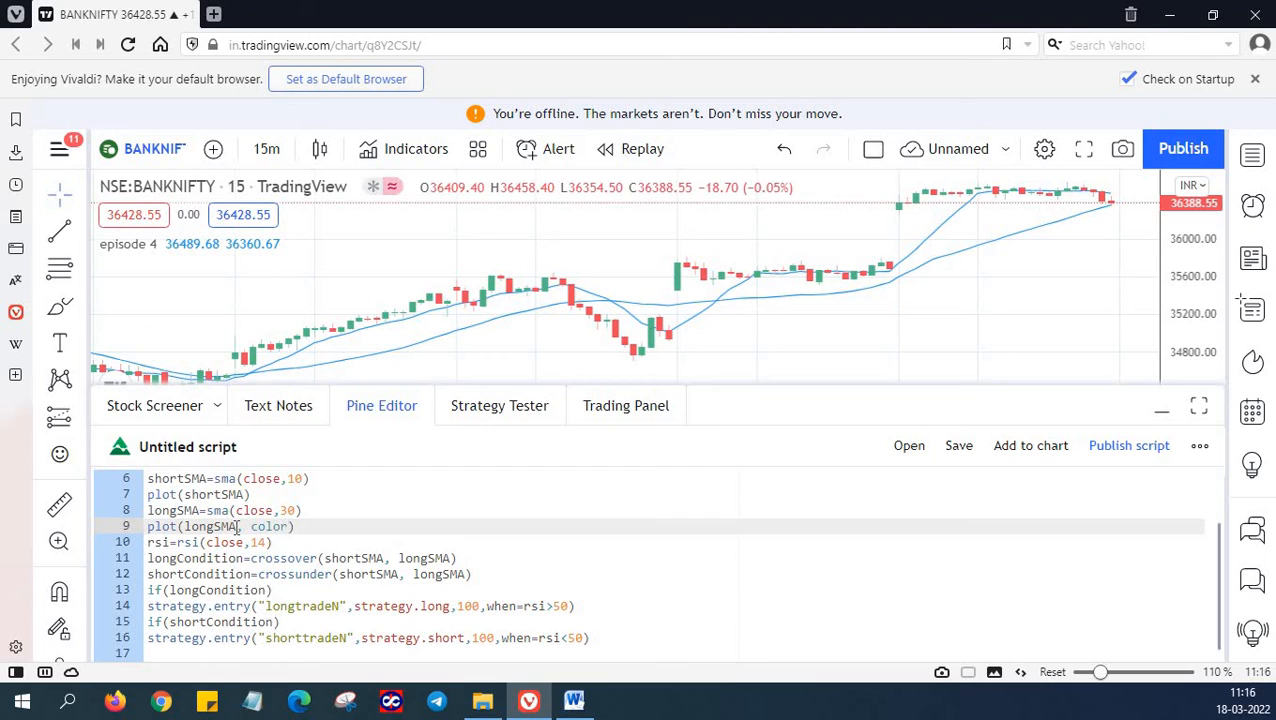
pyautogui.write('=c')
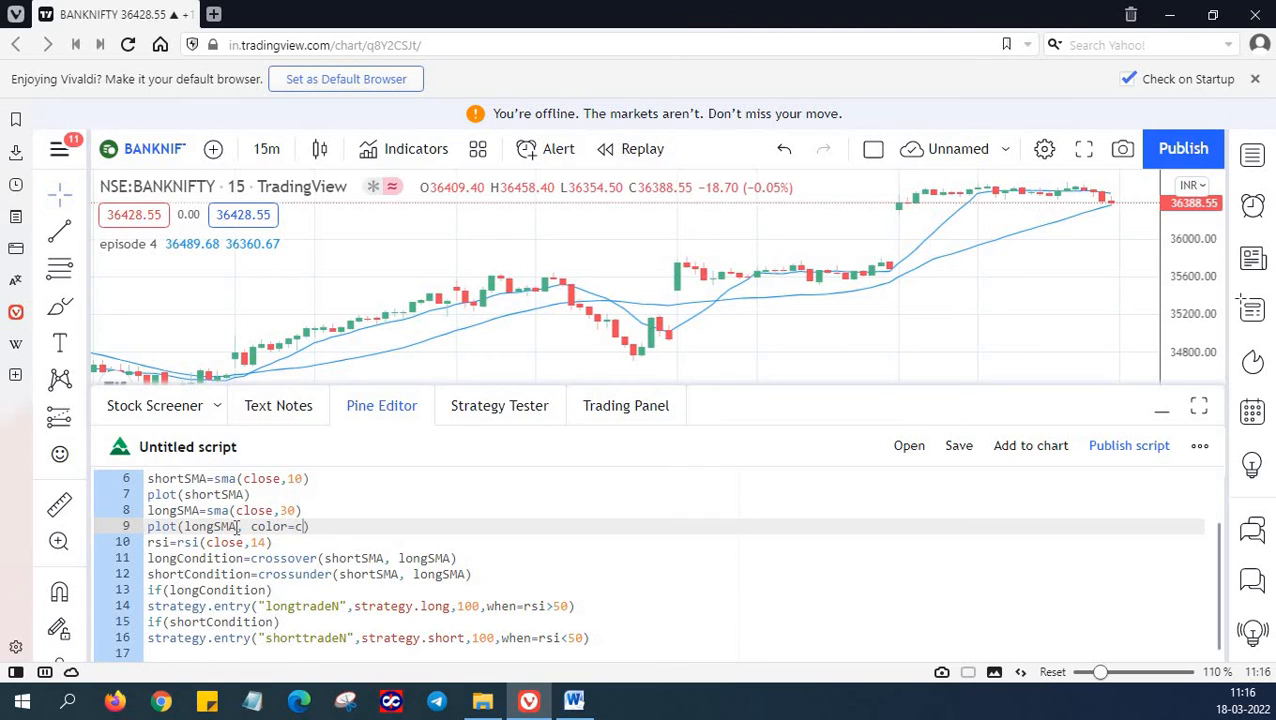
pyautogui.write('olo')
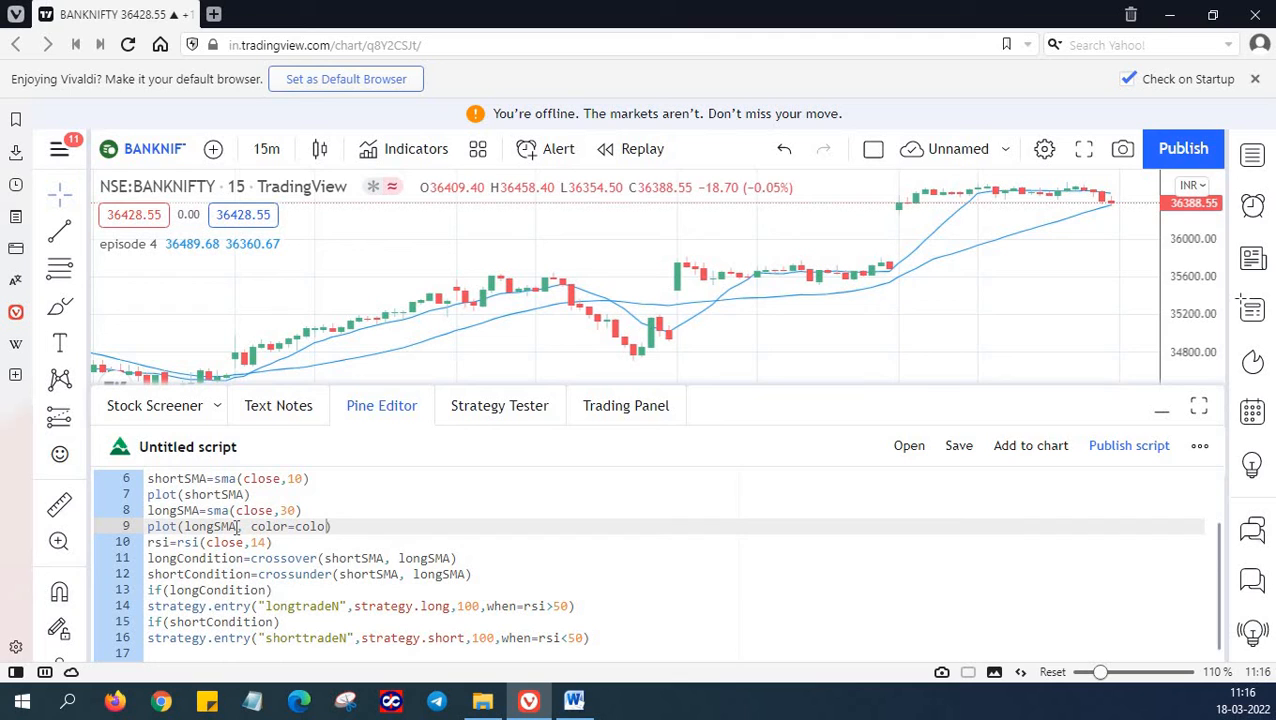
pyautogui.write('r.black')
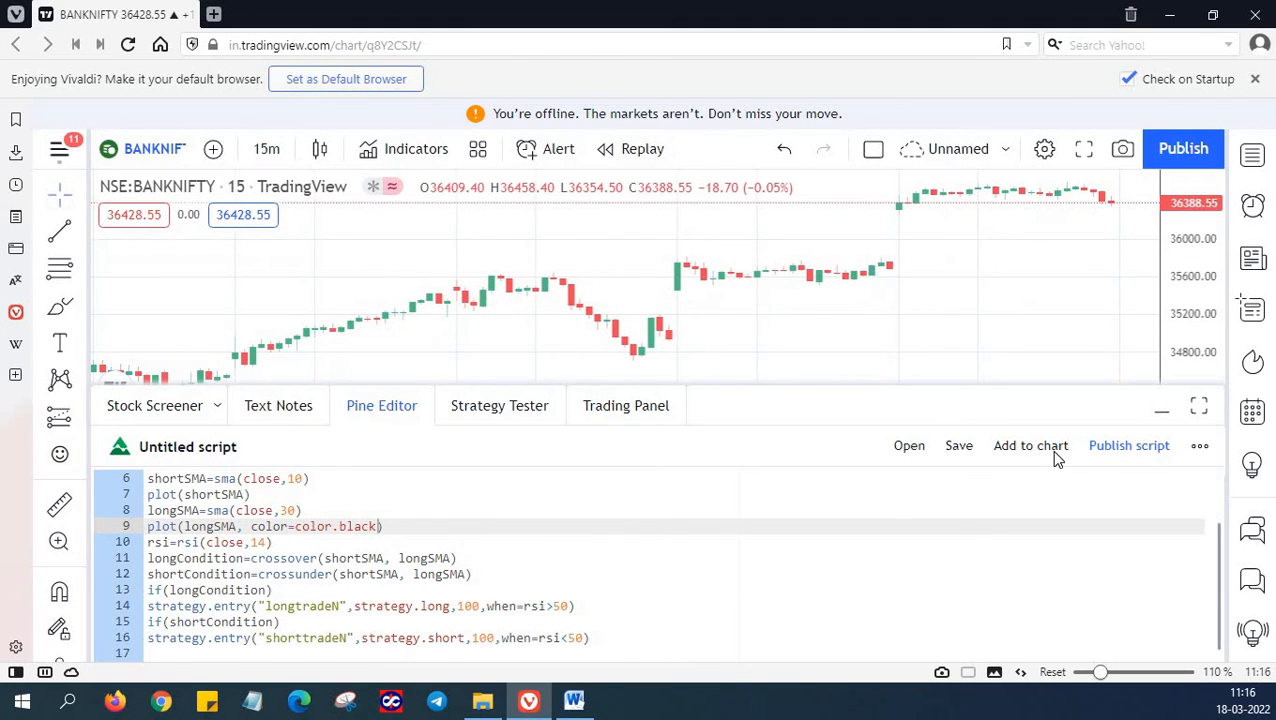
# - Add the episode 5 strategy to the chart and show its Strategy Tester results
pyautogui.click(500, 404)
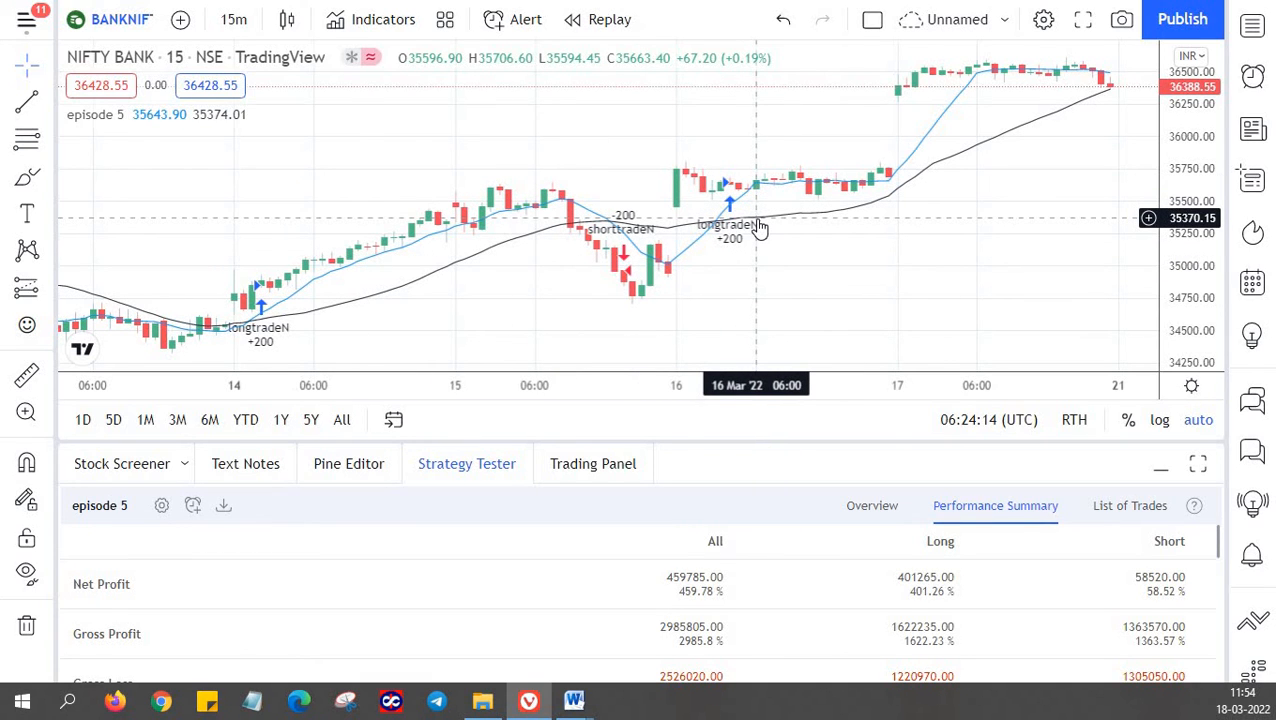
pyautogui.moveTo(636, 244)
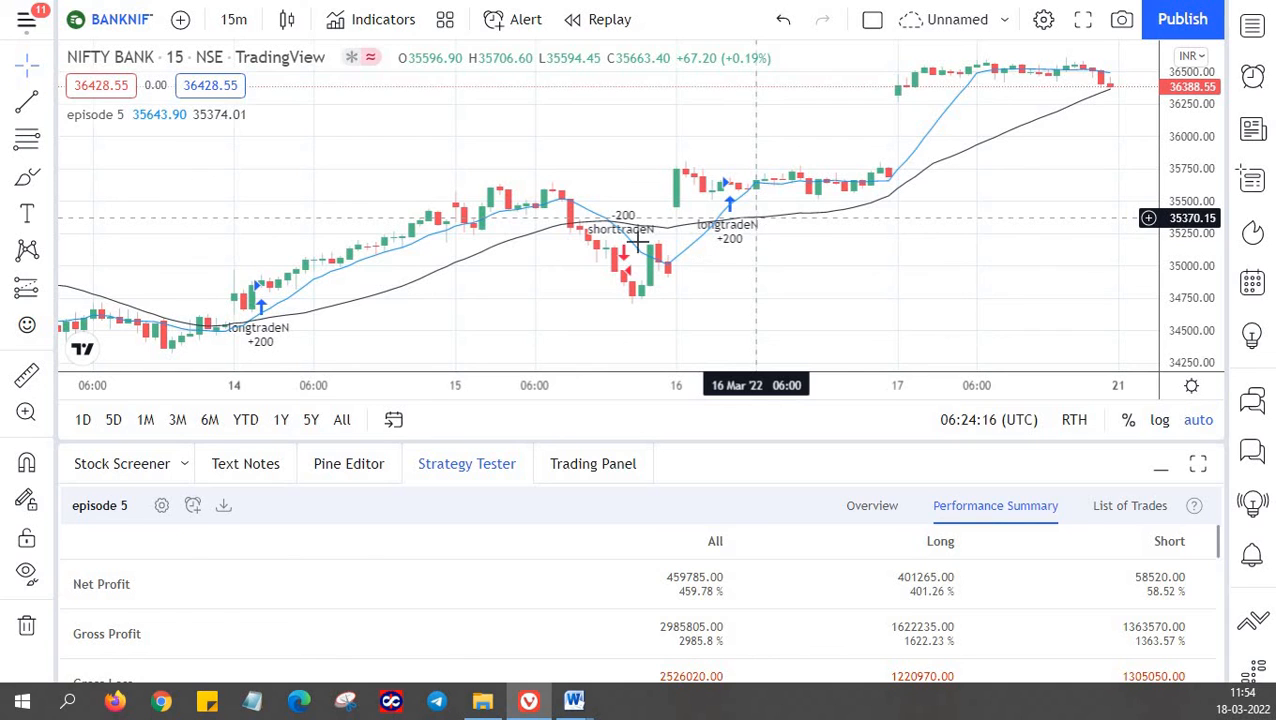
pyautogui.click(348, 464)
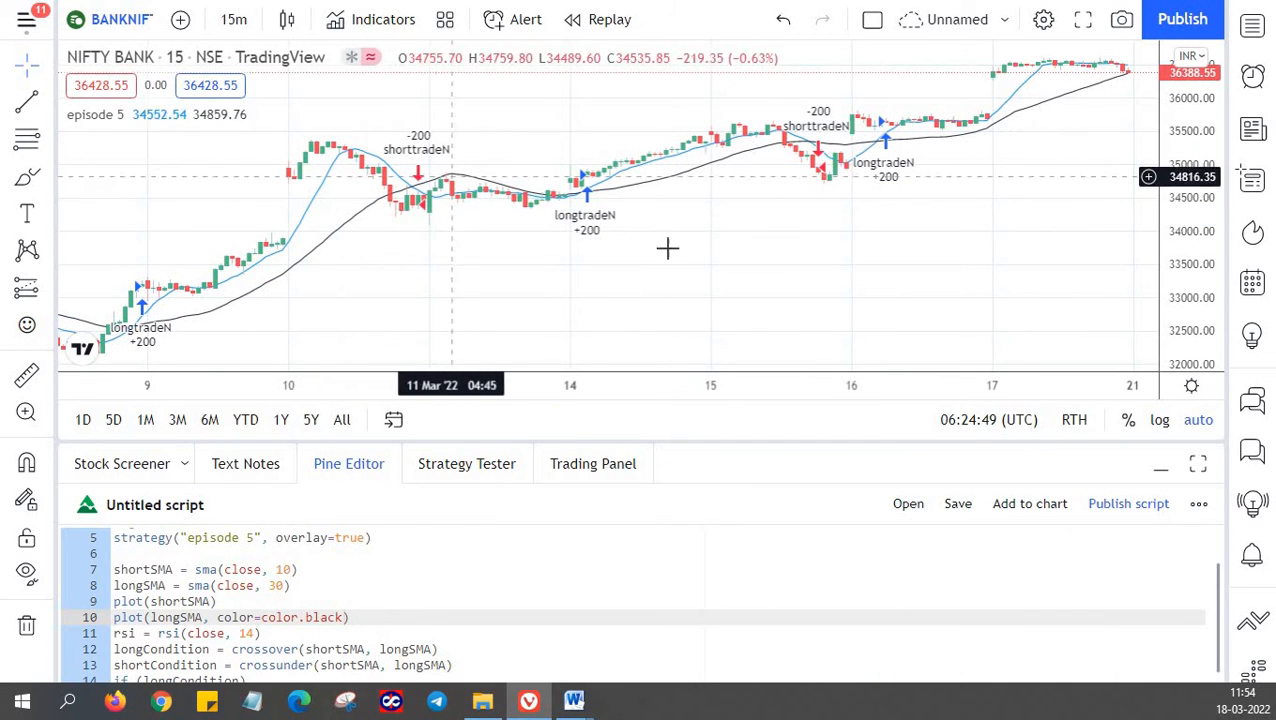
pyautogui.moveTo(908, 336)
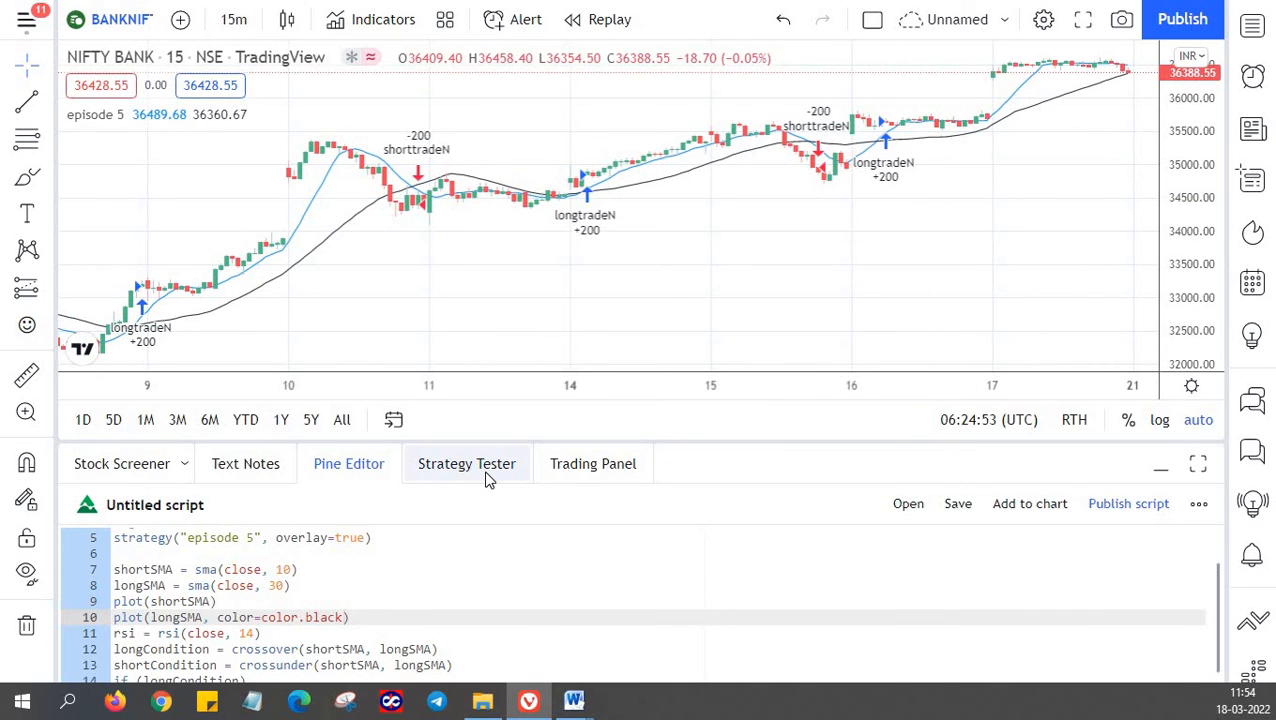
pyautogui.click(466, 464)
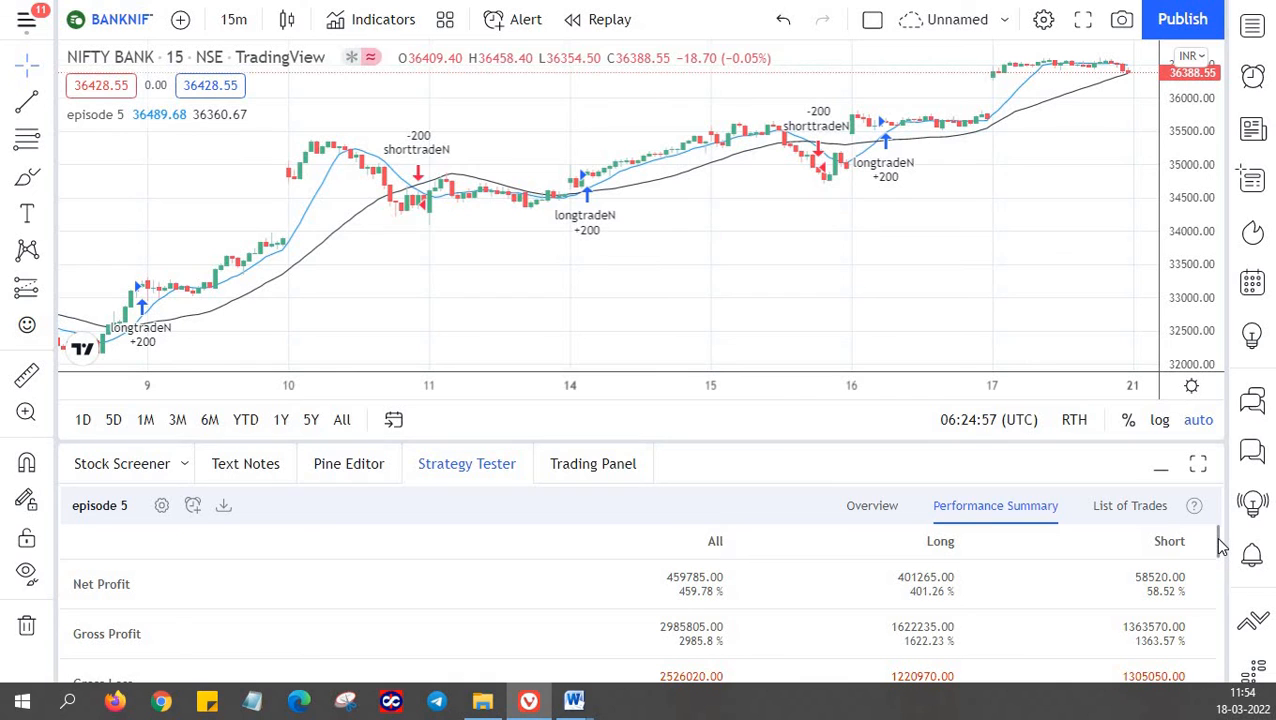
# - Scroll the Performance Summary to Sharpe 0.696, Sortino 2.84 and profit factor 1.182
pyautogui.scroll(-3)
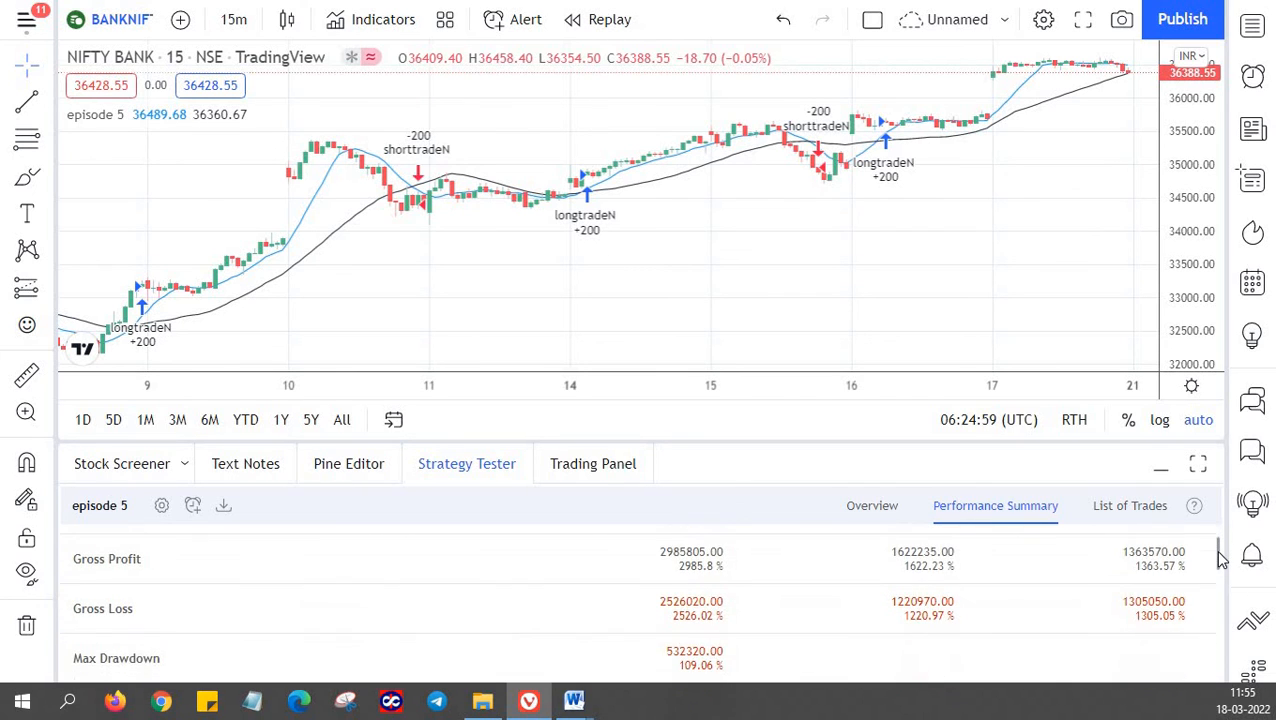
pyautogui.scroll(-3)
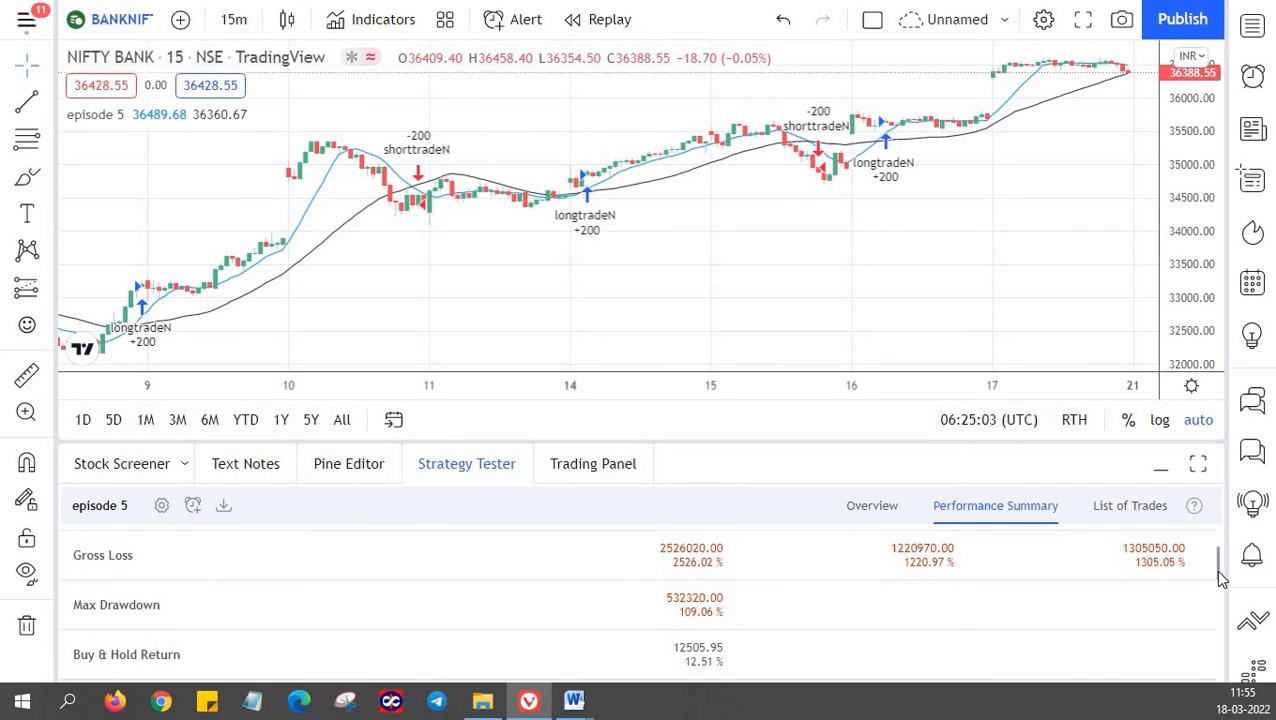
pyautogui.scroll(-3)
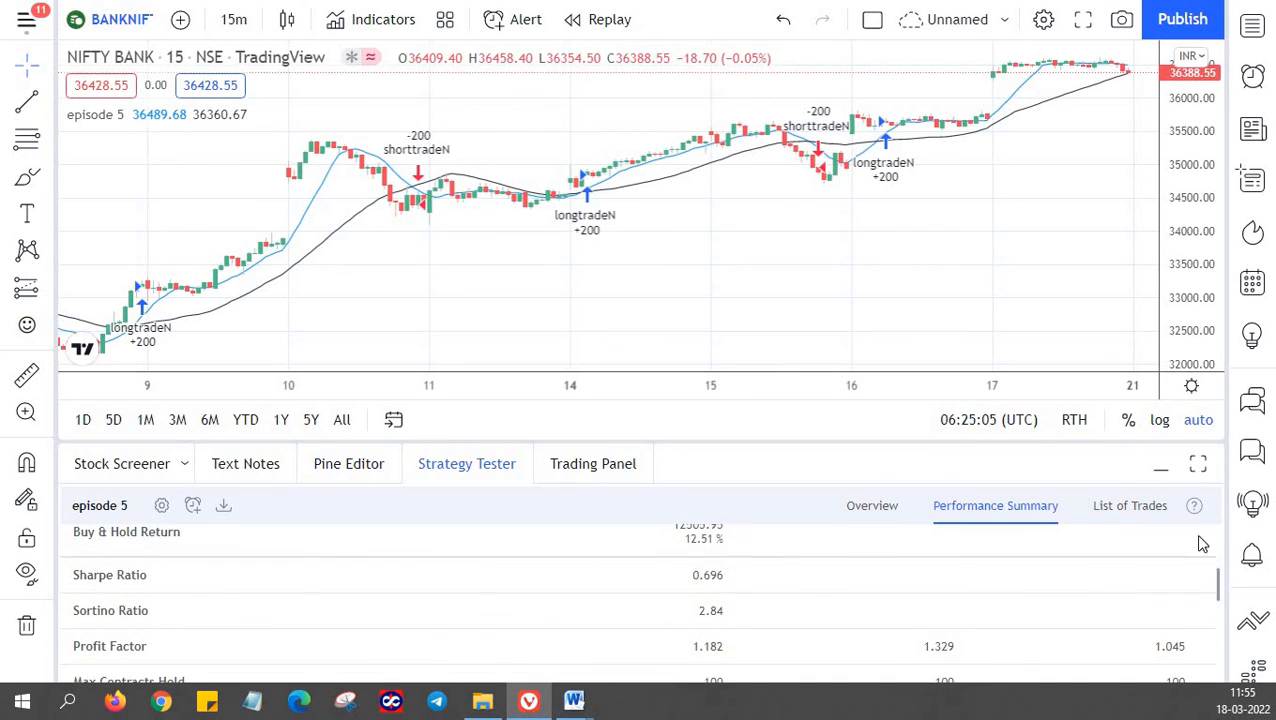
# - Show the List of Trades and scroll through the longtradeN and shorttradeN entries
pyautogui.click(1128, 504)
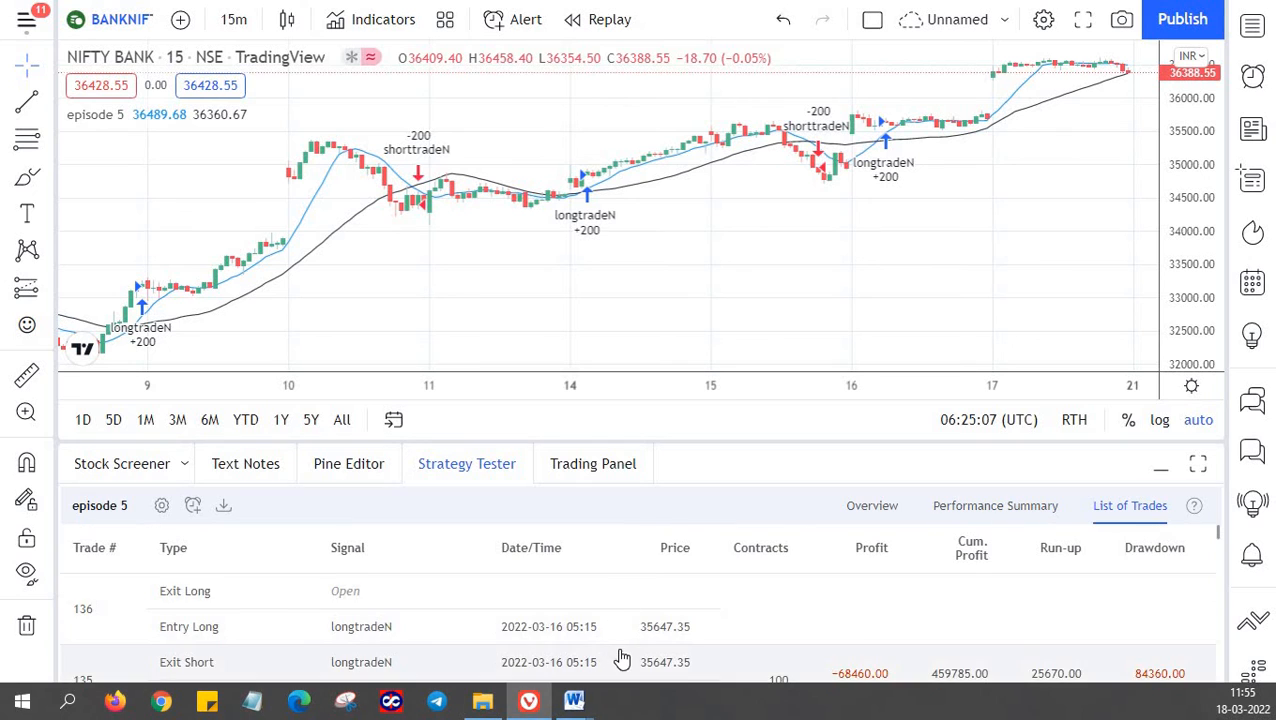
pyautogui.scroll(-3)
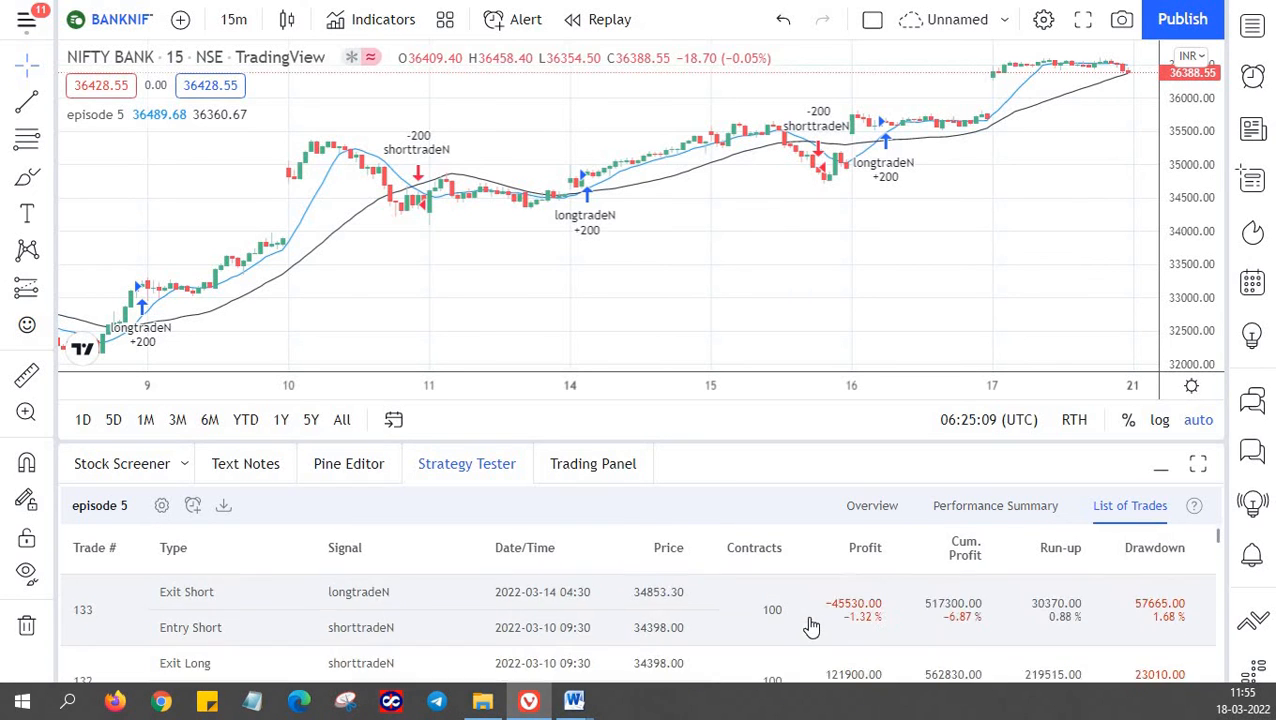
pyautogui.scroll(-3)
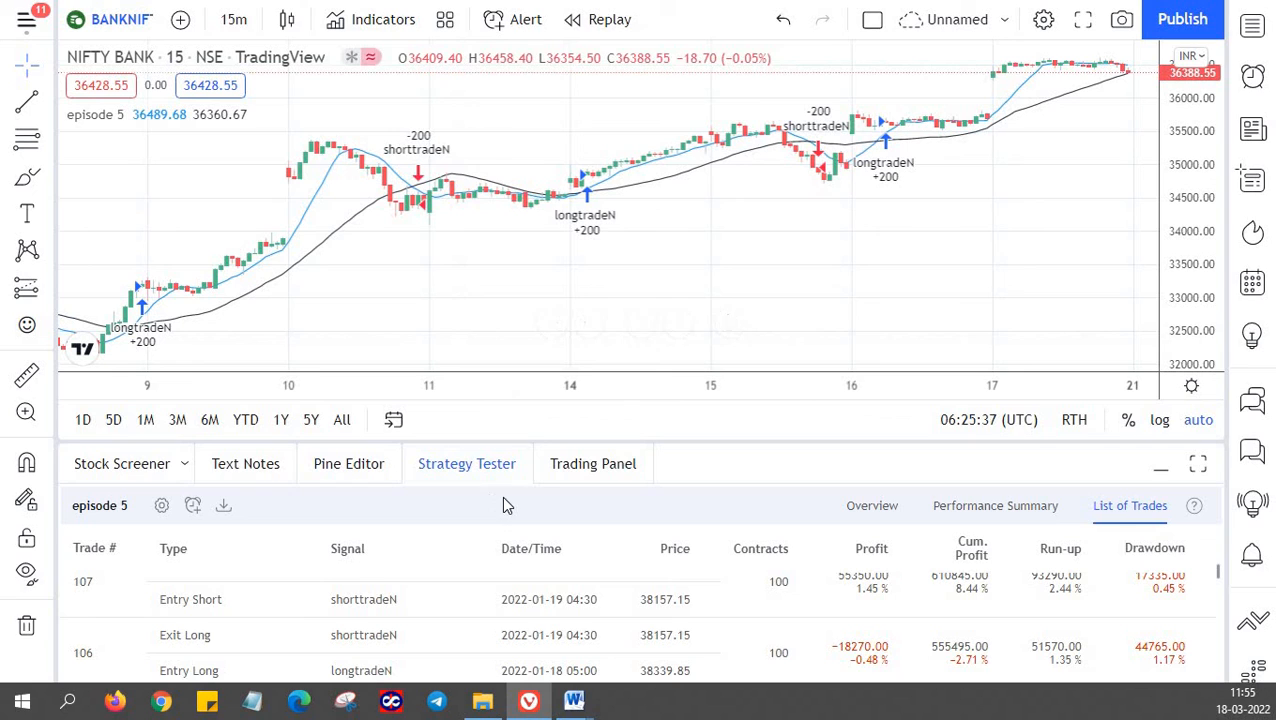
pyautogui.moveTo(860, 626)
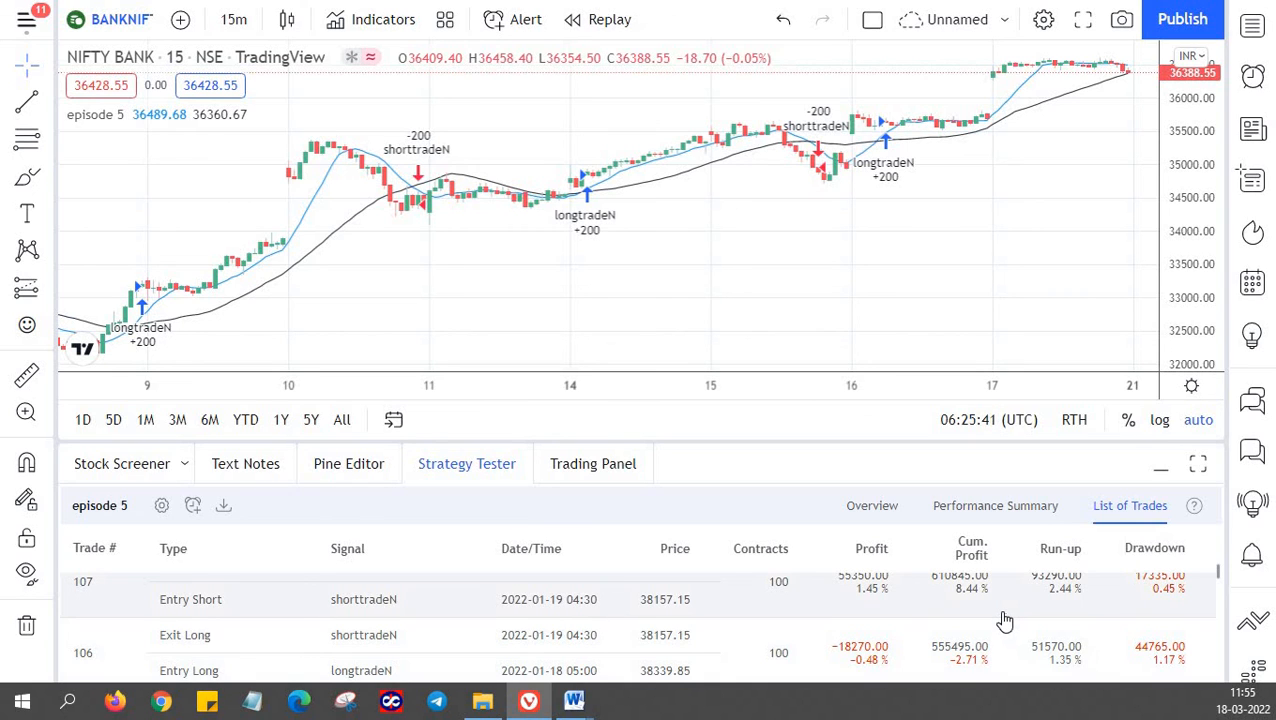
pyautogui.moveTo(912, 552)
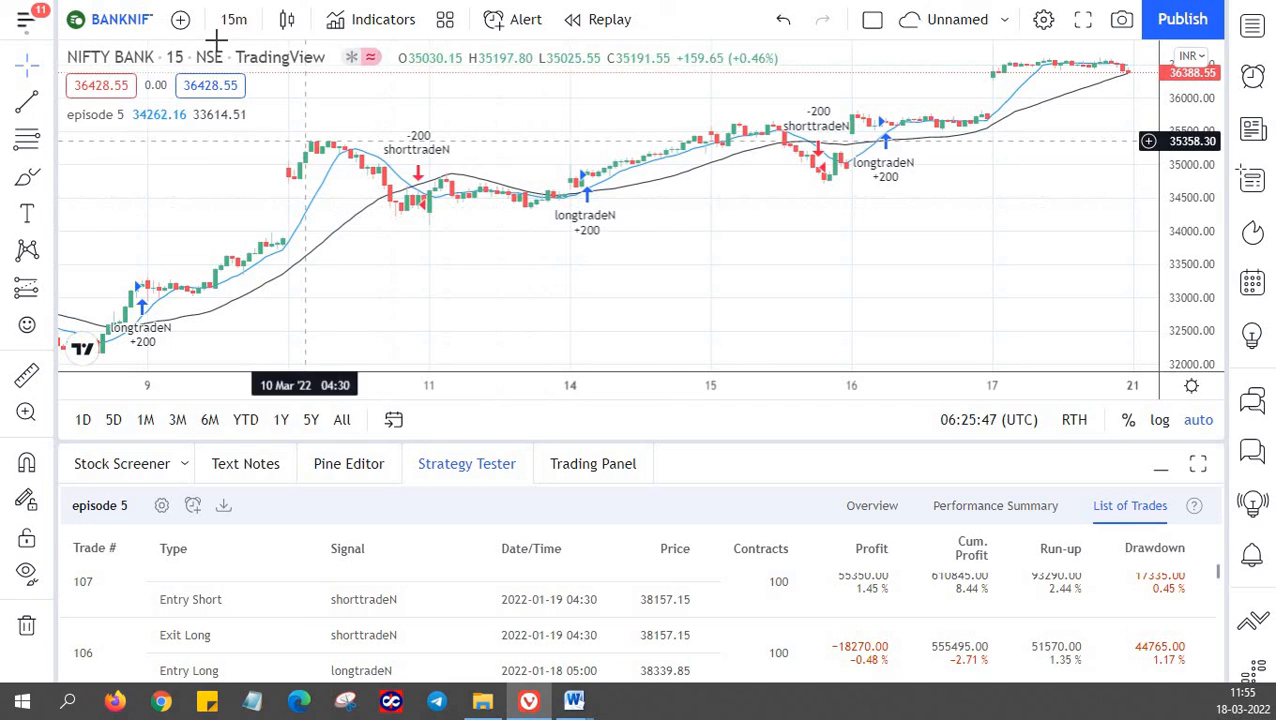
pyautogui.moveTo(438, 212)
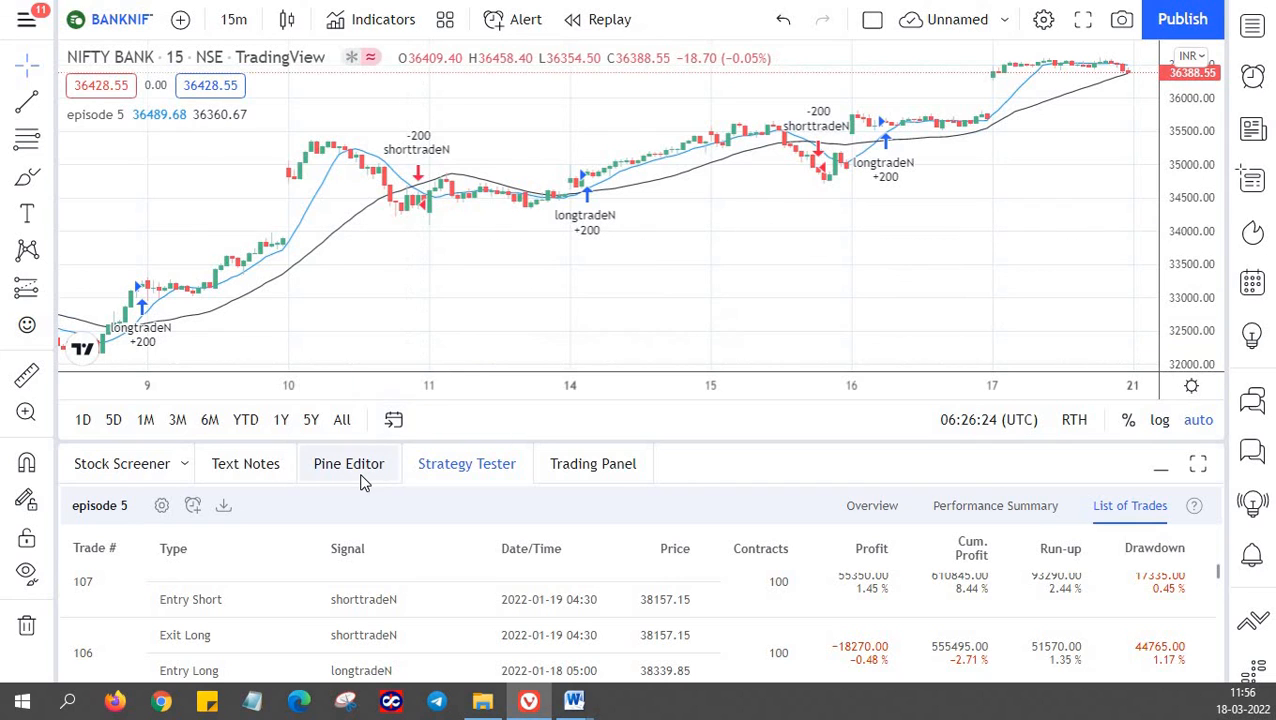
pyautogui.moveTo(364, 482)
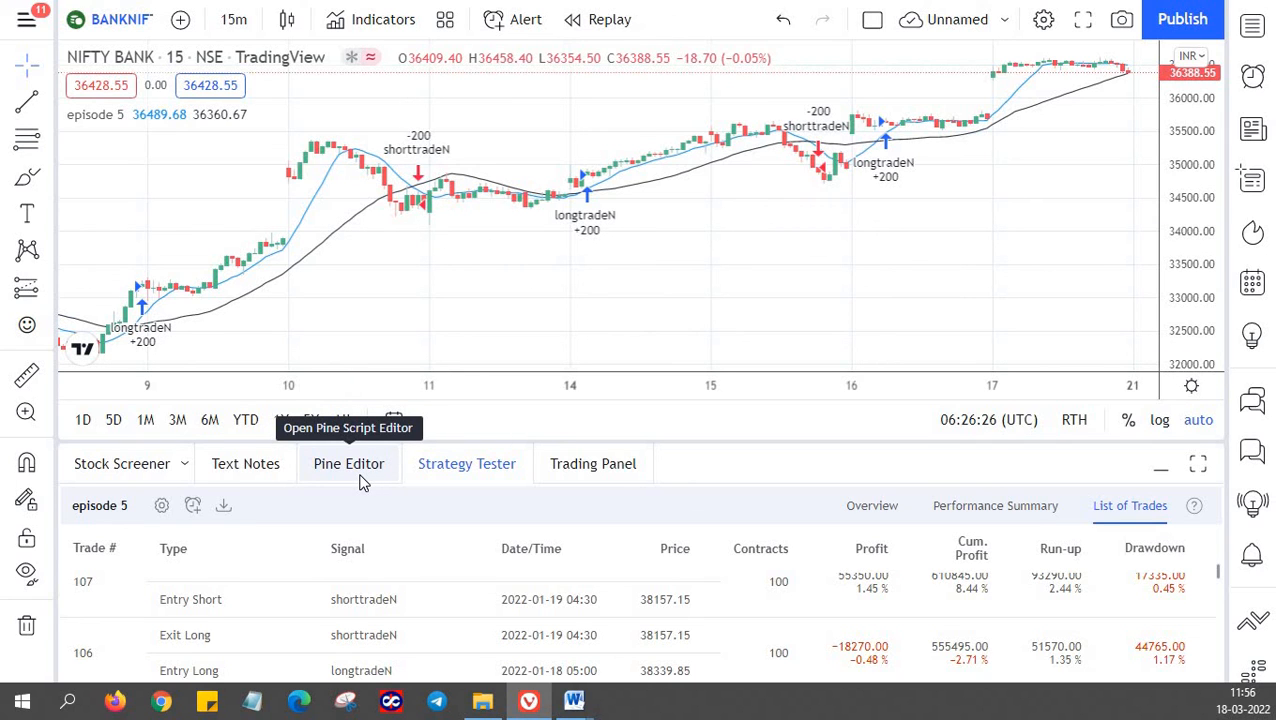